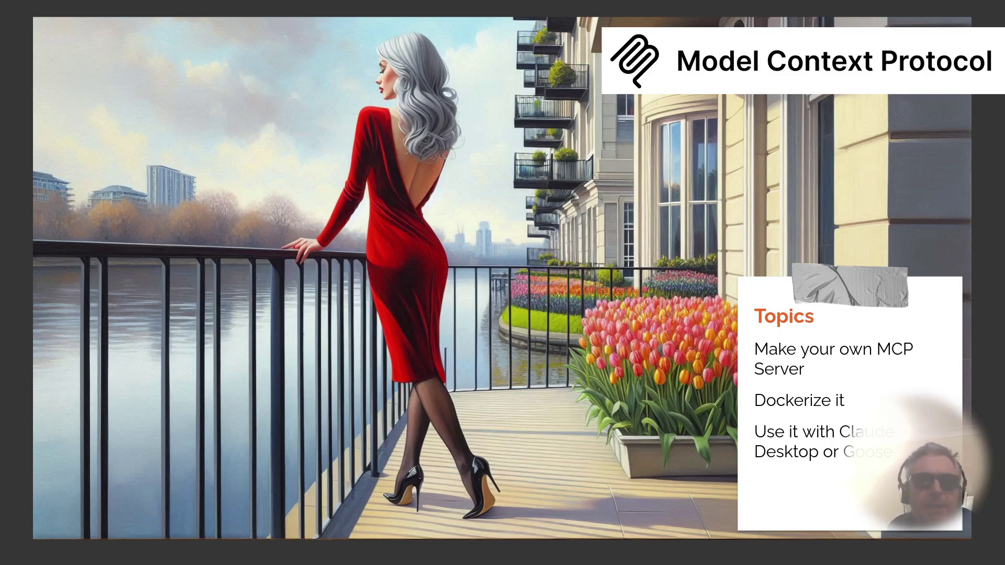
# - Advance the Firefox slide deck to the 'Build Your MCP Server' slide with its Python server link
pyautogui.rightClick(224, 188)
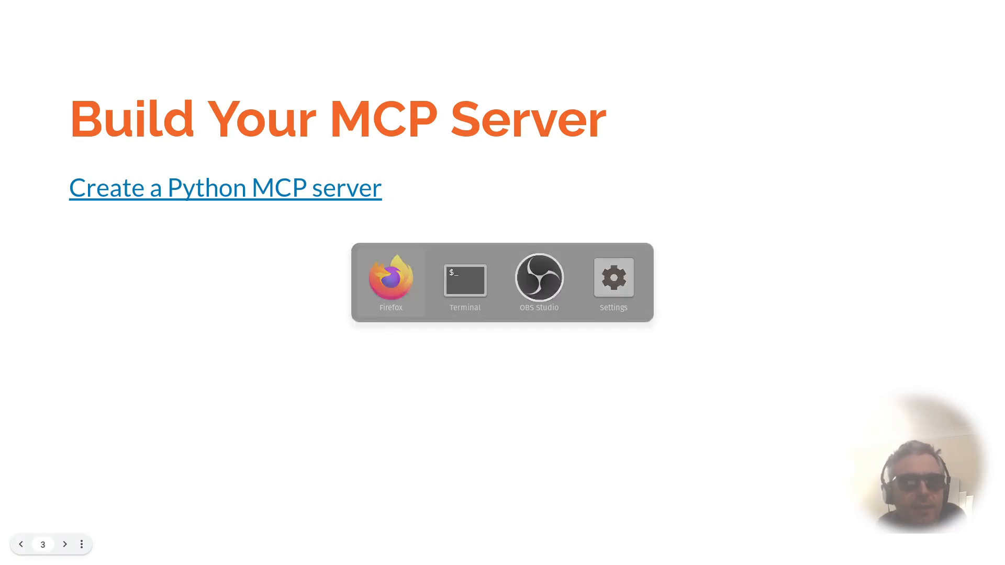
# - Follow the 'Create a Python MCP server' link and reach the README's 'Creating a Server' section
pyautogui.rightClick(319, 193)
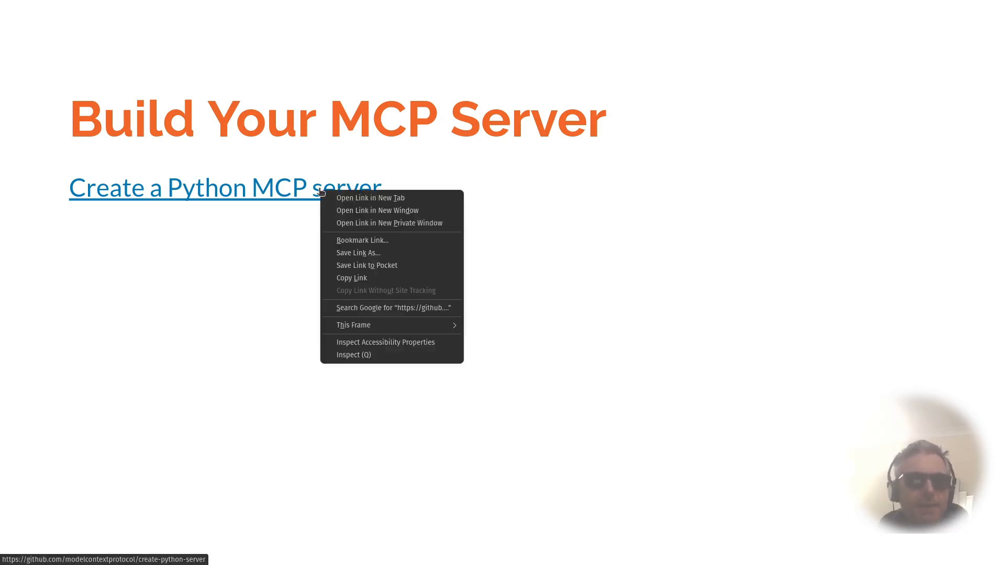
pyautogui.click(370, 198)
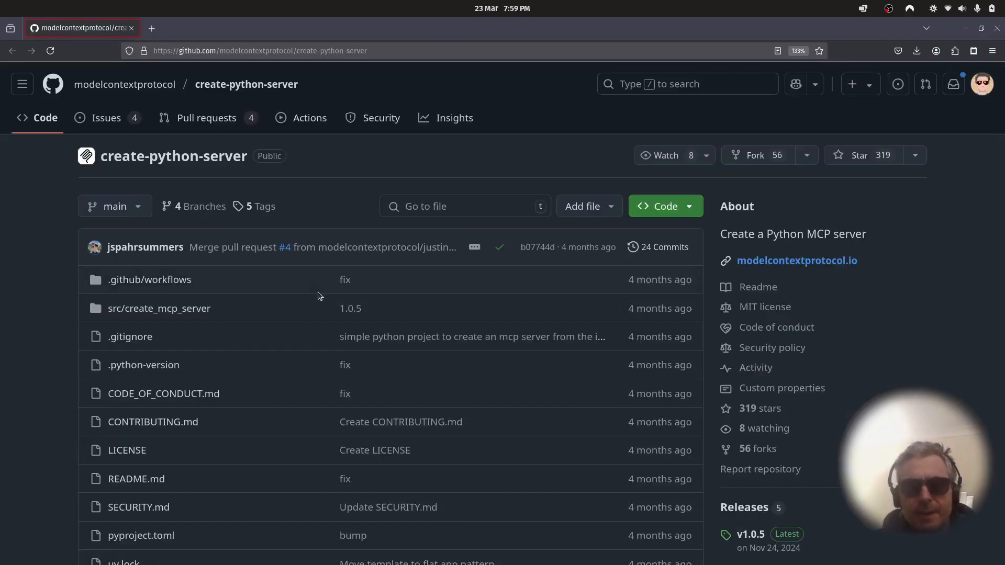
pyautogui.scroll(-3)
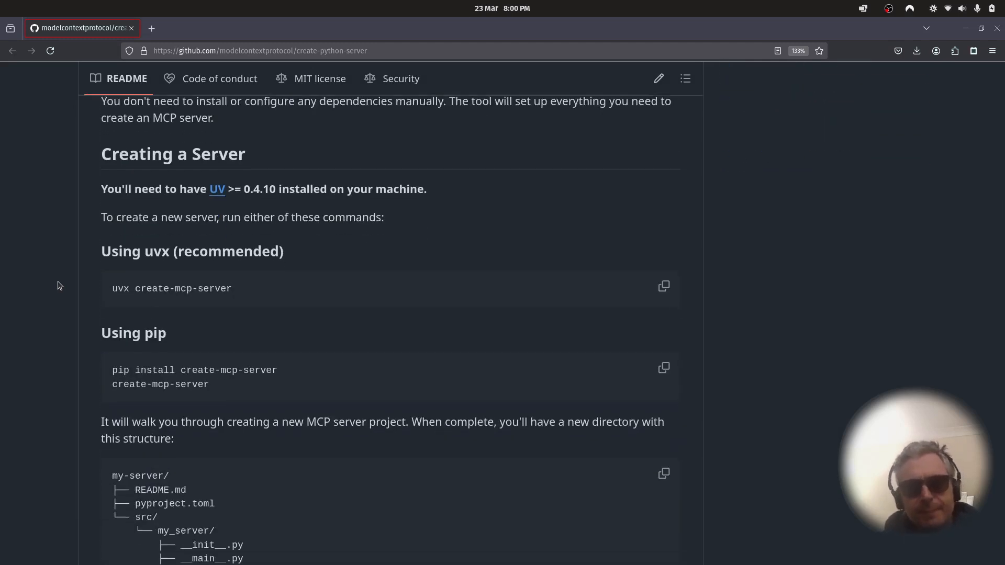
# - Read the README's project structure, my-server start commands and features, then return to the file listing
pyautogui.scroll(-3)
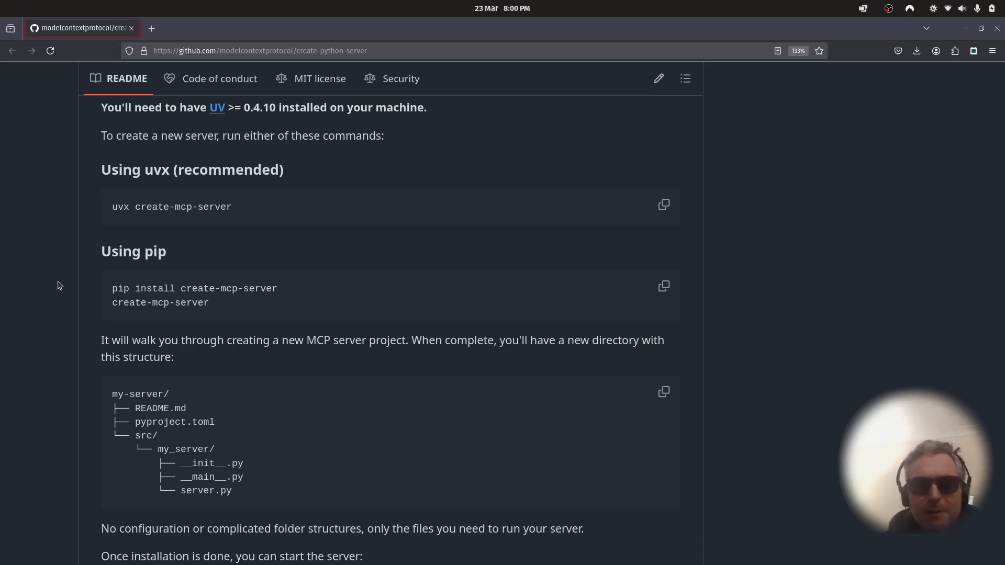
pyautogui.scroll(-3)
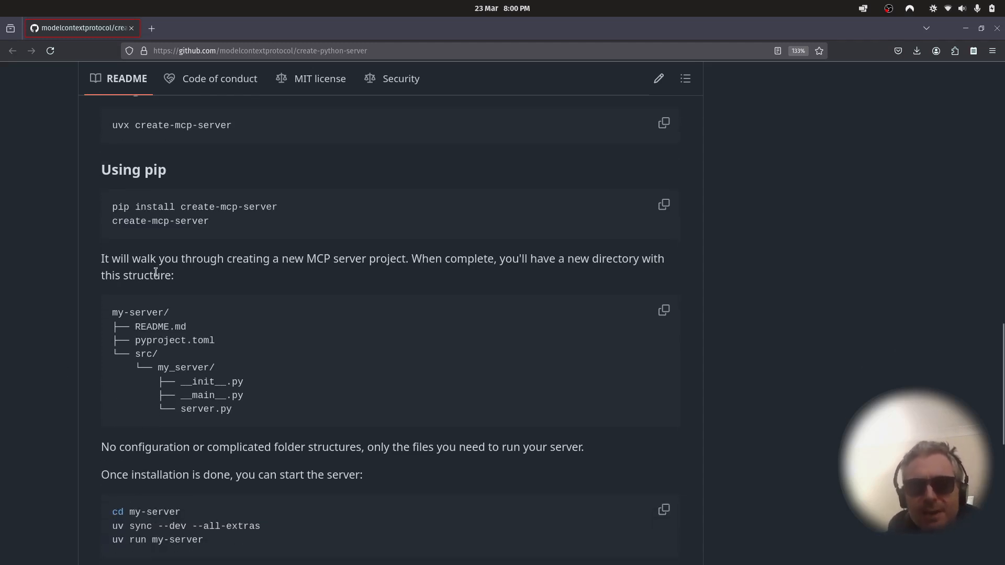
pyautogui.doubleClick(133, 512)
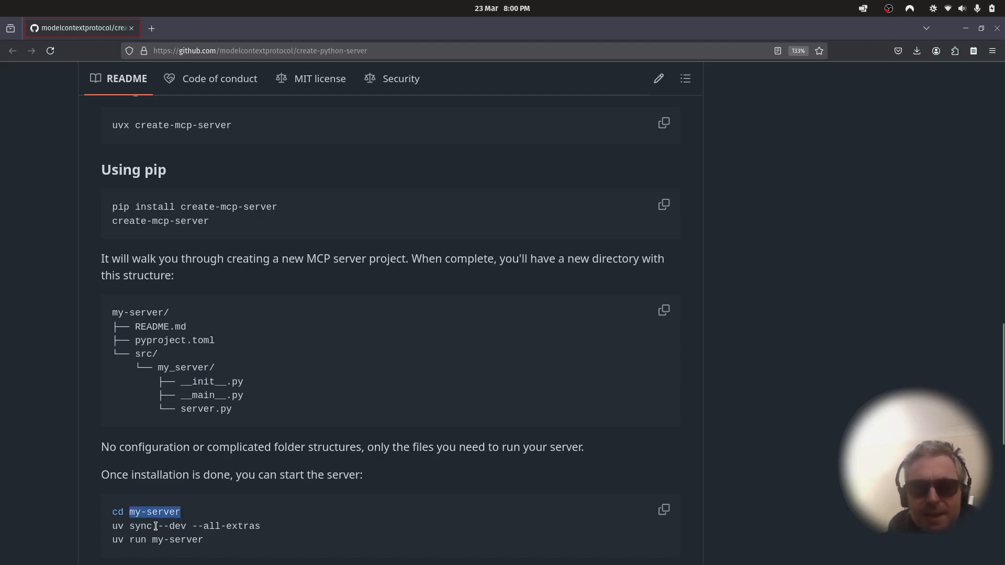
pyautogui.scroll(-3)
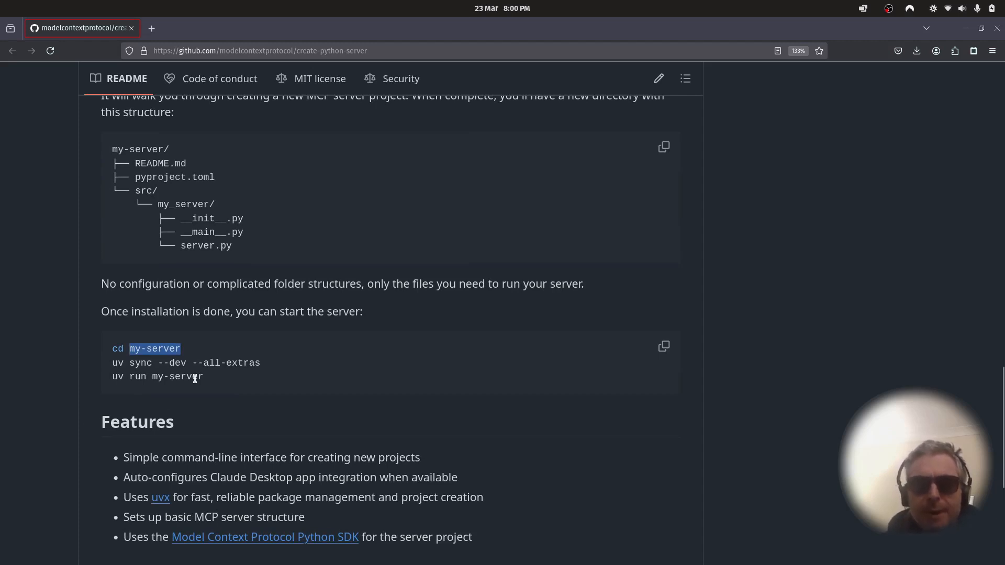
pyautogui.scroll(-3)
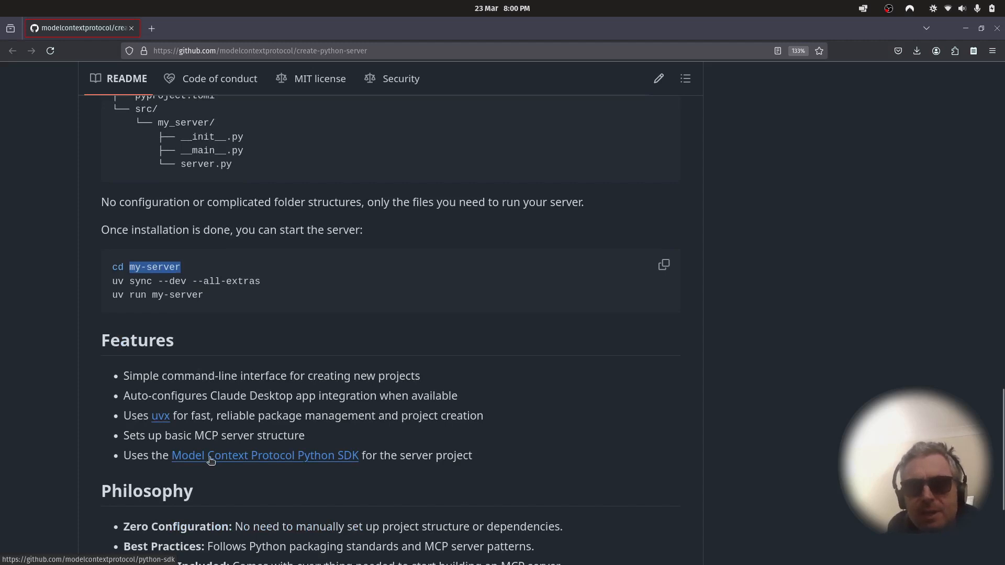
pyautogui.moveTo(225, 487)
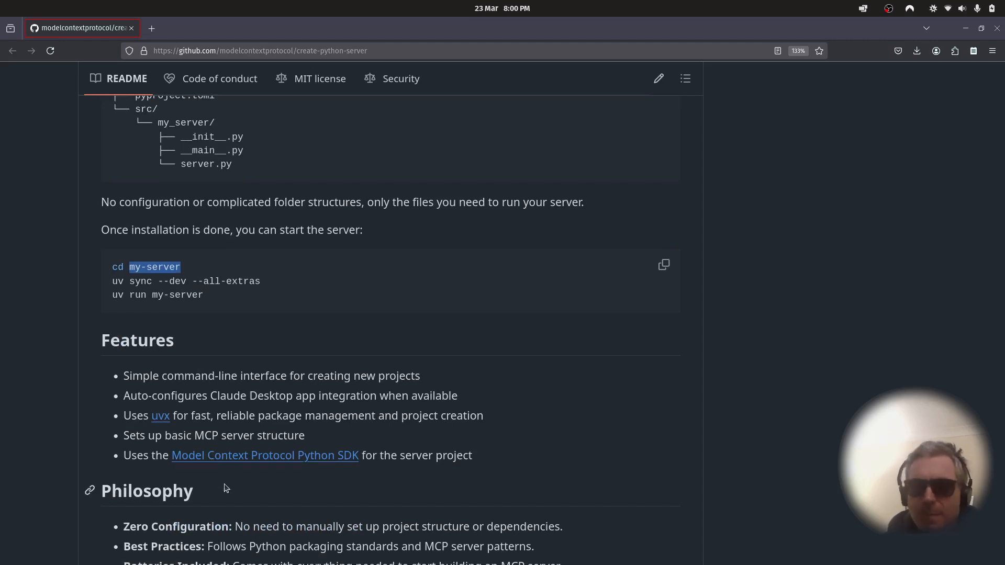
pyautogui.scroll(3)
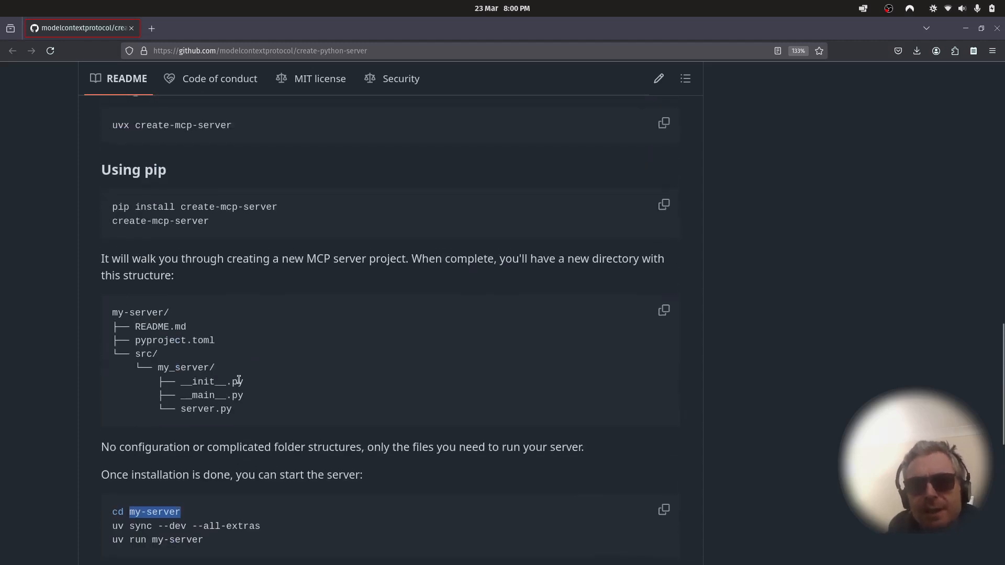
pyautogui.scroll(3)
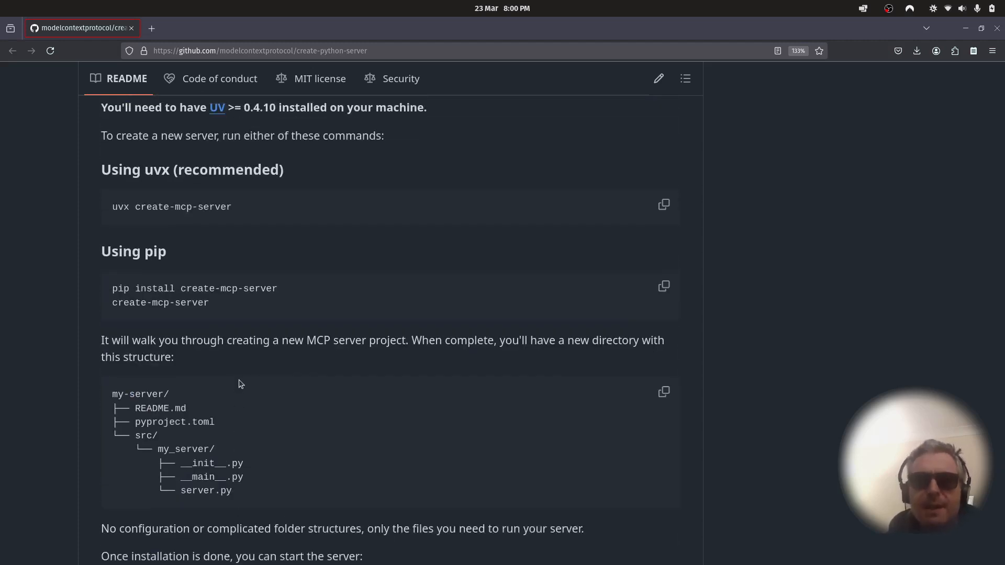
pyautogui.scroll(3)
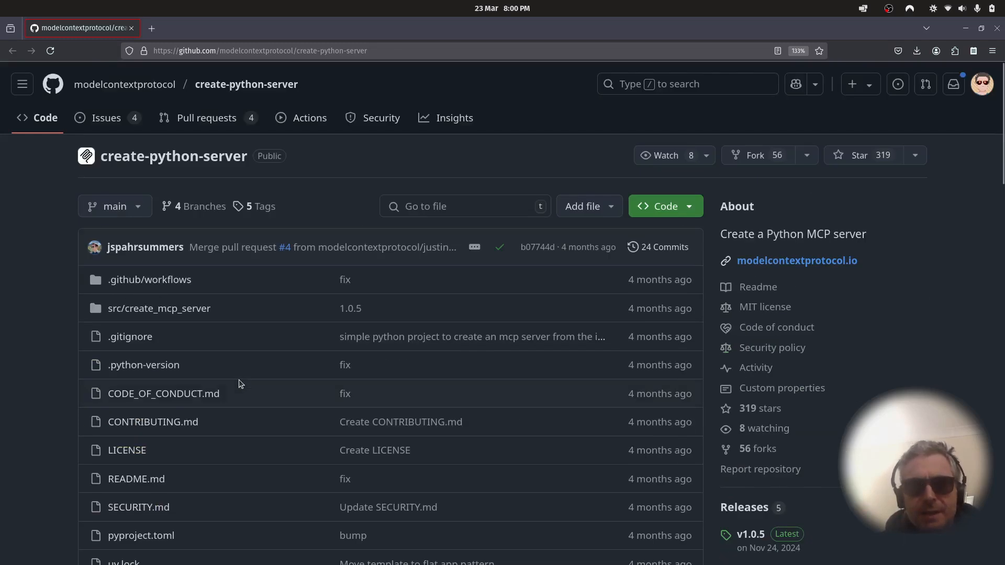
pyautogui.moveTo(159, 307)
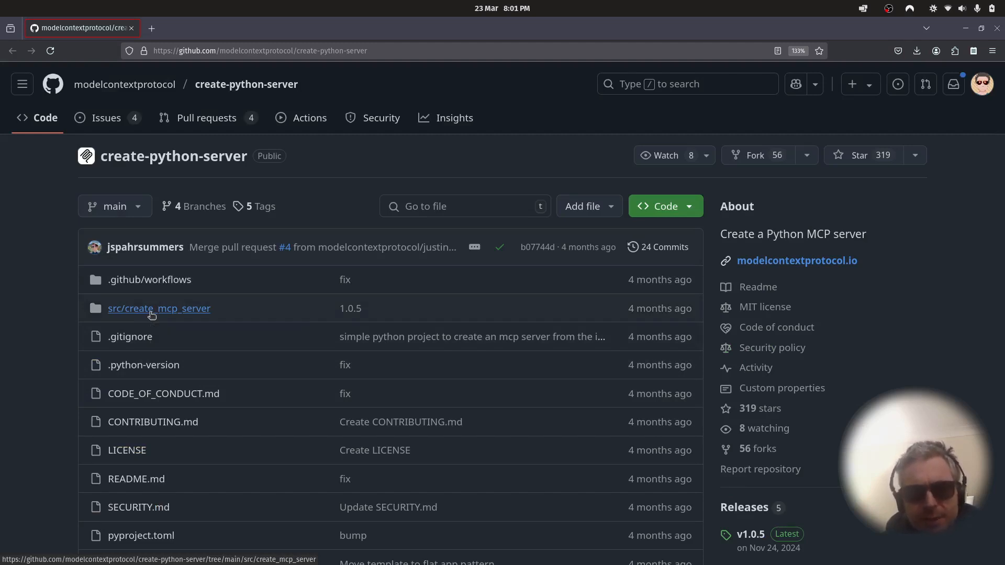
# - Browse src/create_mcp_server/template's jinja2 files, then return to the README's Features and Philosophy sections
pyautogui.click(158, 308)
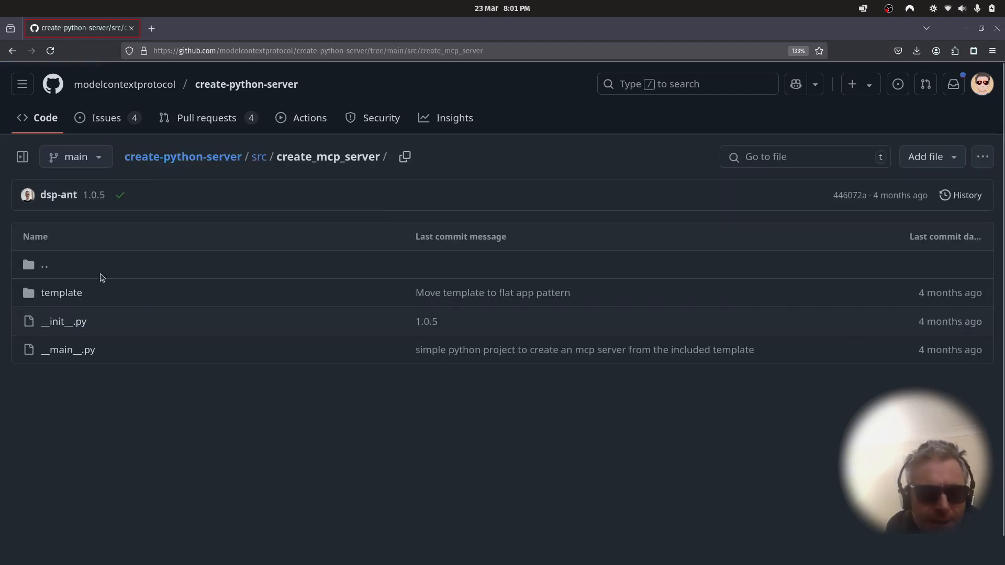
pyautogui.click(62, 292)
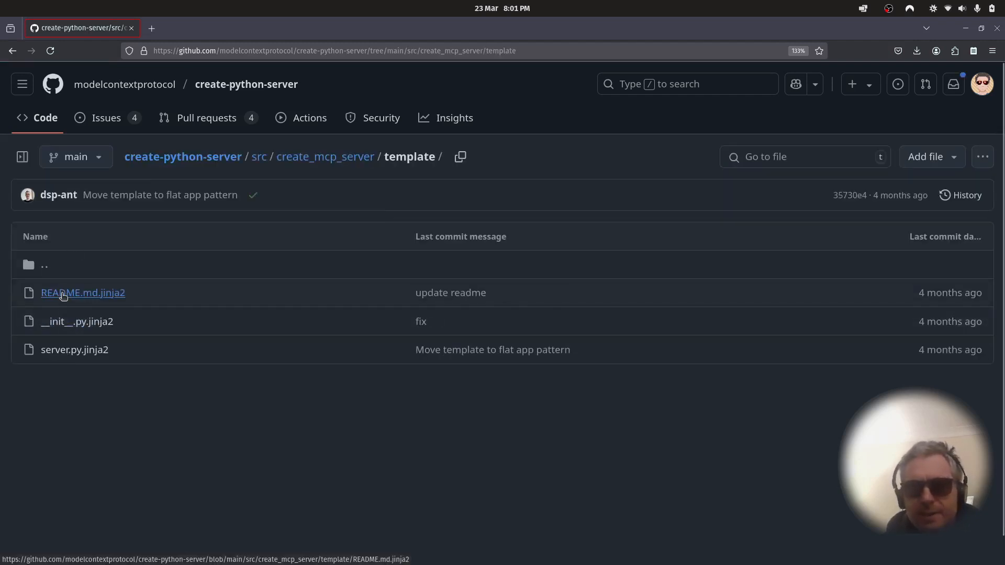
pyautogui.moveTo(12, 50)
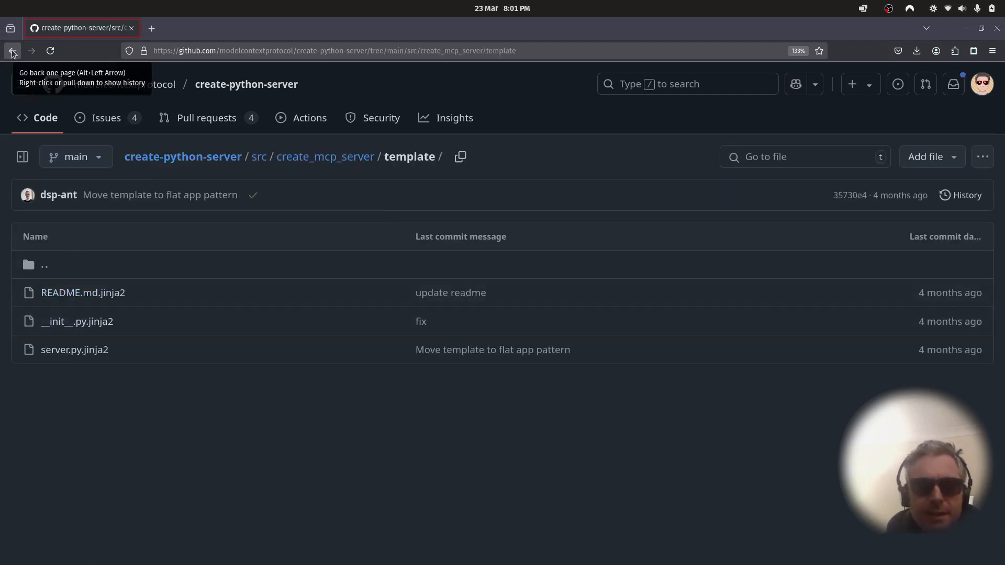
pyautogui.click(13, 50)
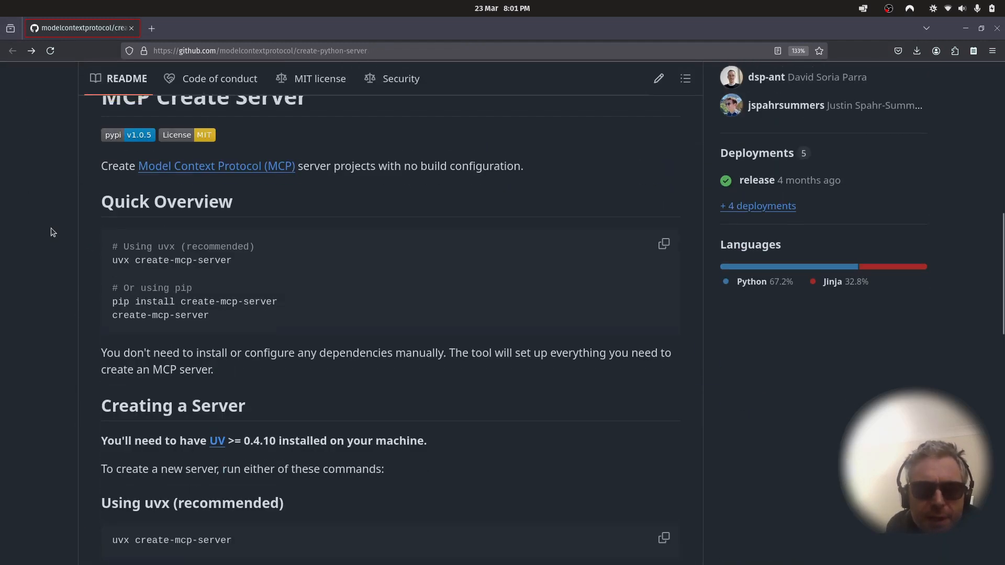
pyautogui.scroll(-3)
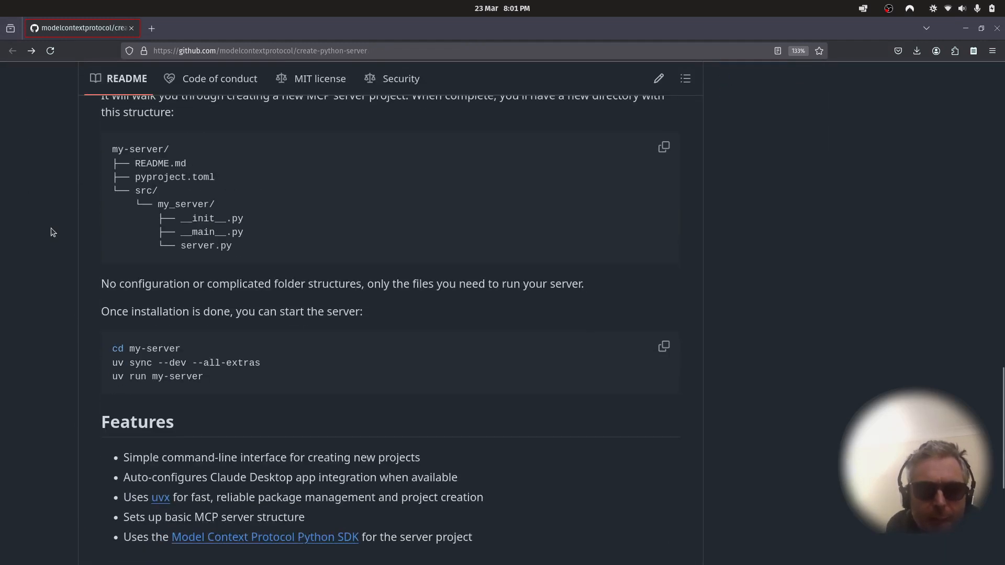
pyautogui.scroll(-3)
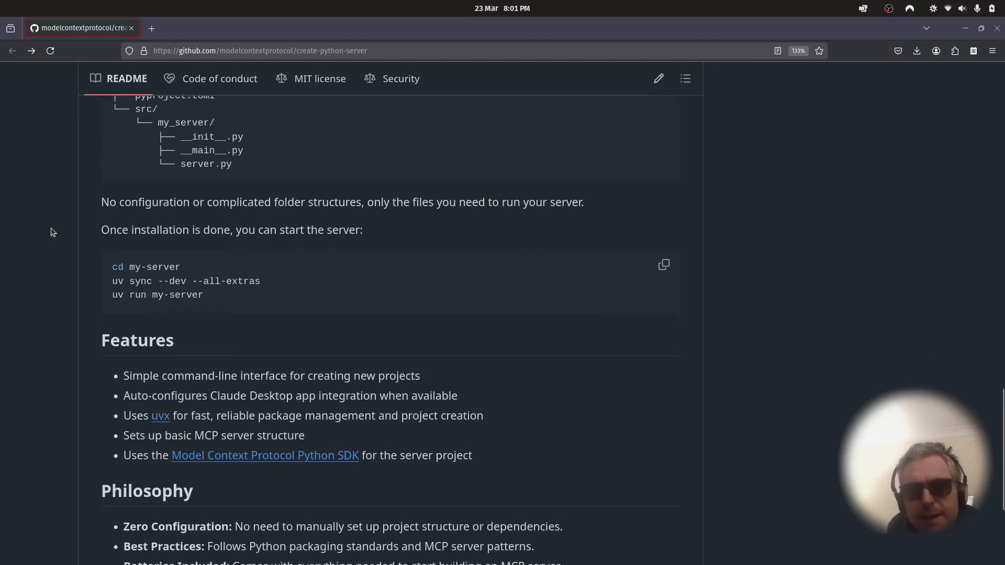
pyautogui.scroll(-3)
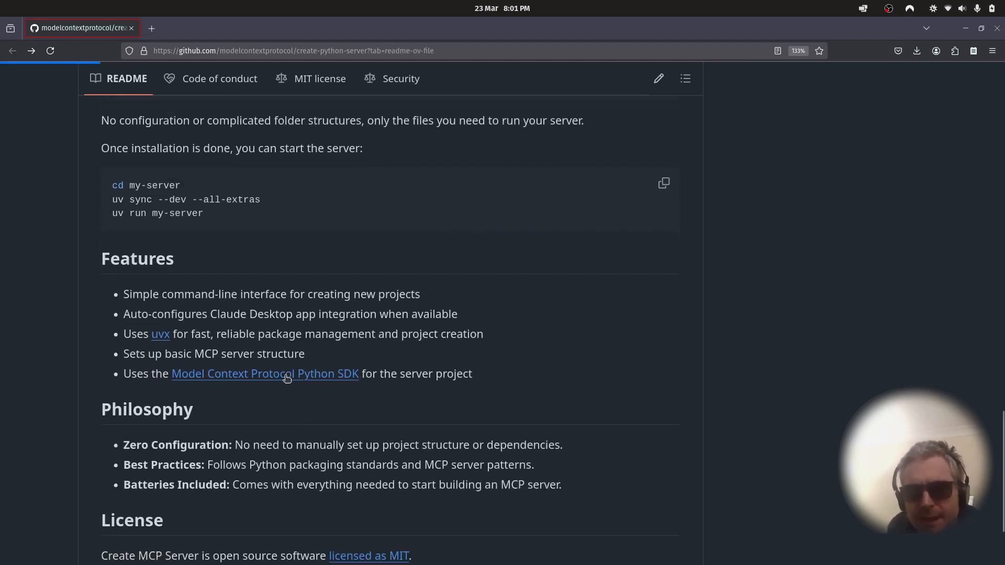
# - Enter the python-sdk repository's examples folder, checking the servers subfolder first
pyautogui.click(265, 374)
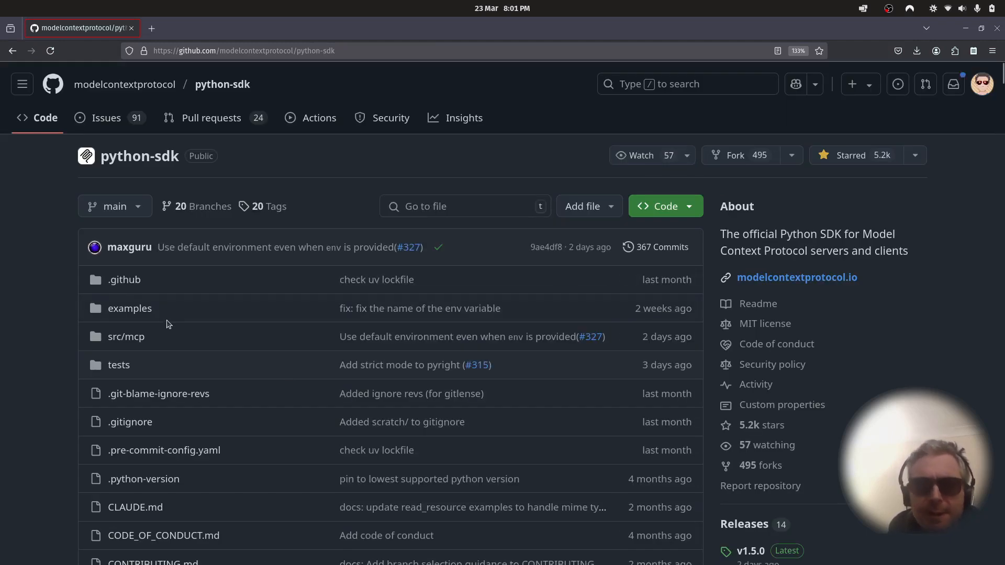
pyautogui.click(128, 307)
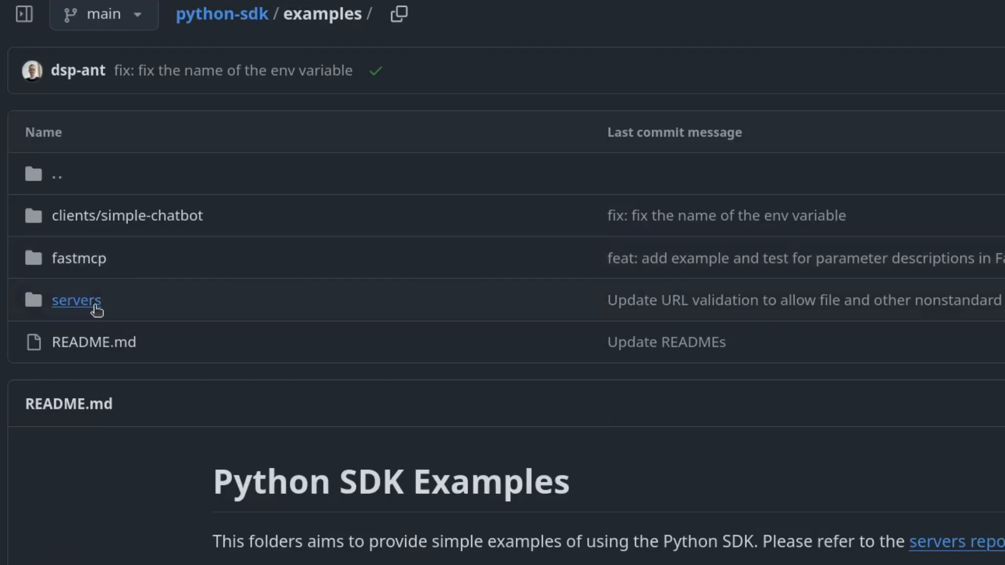
pyautogui.click(77, 301)
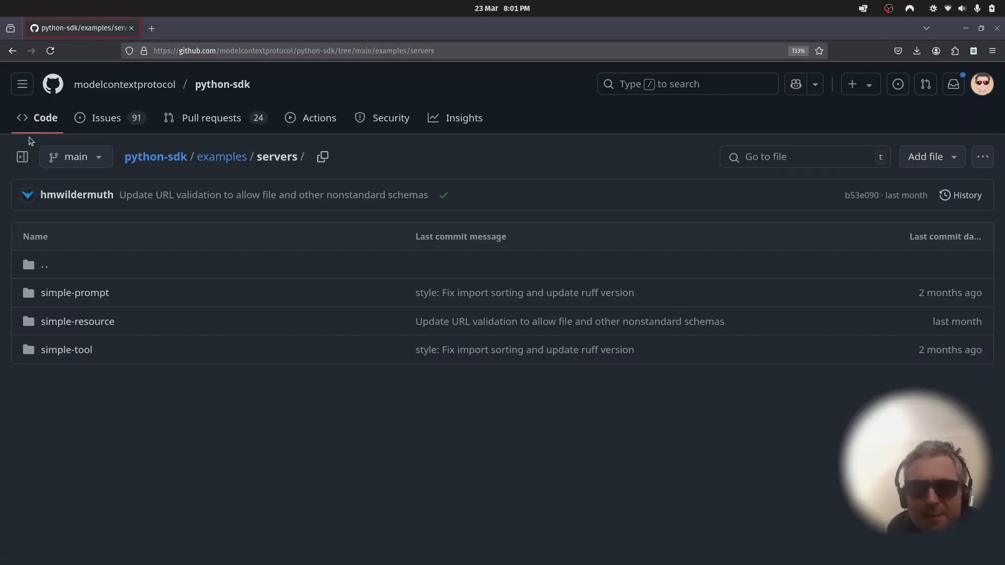
pyautogui.click(222, 156)
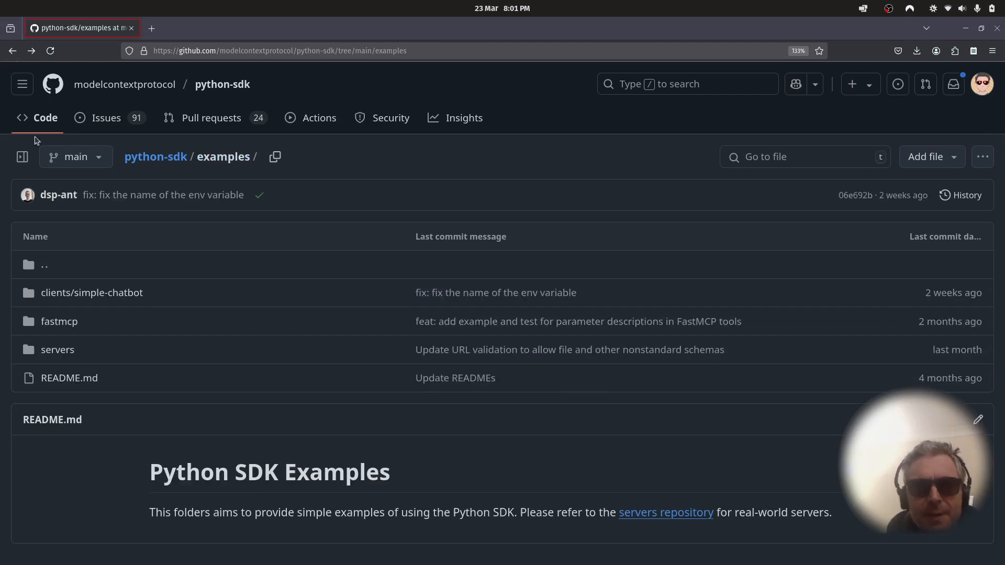
# - Open screenshot.py from the fastmcp examples folder to see its take_screenshot tool code
pyautogui.click(58, 322)
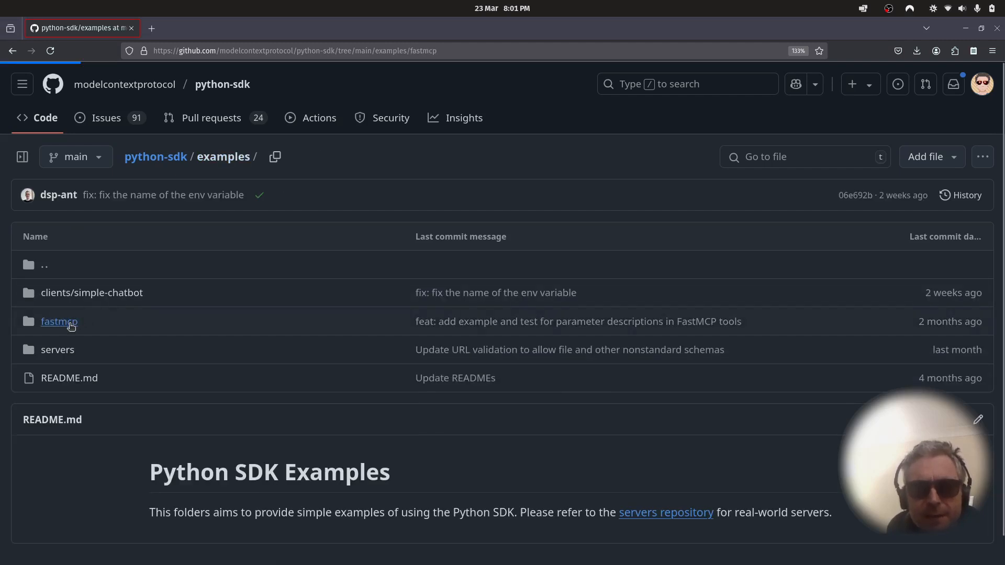
pyautogui.click(58, 321)
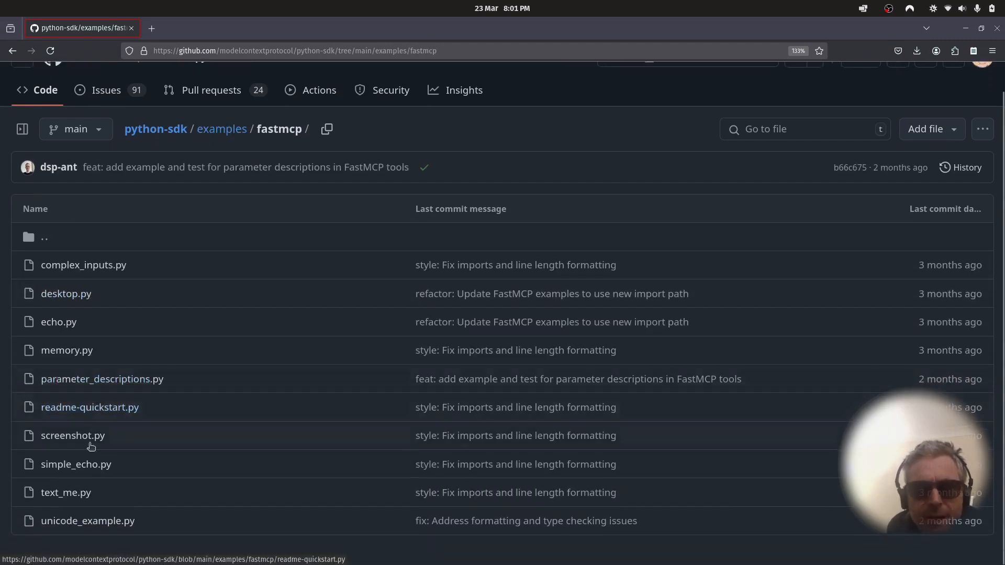
pyautogui.moveTo(72, 435)
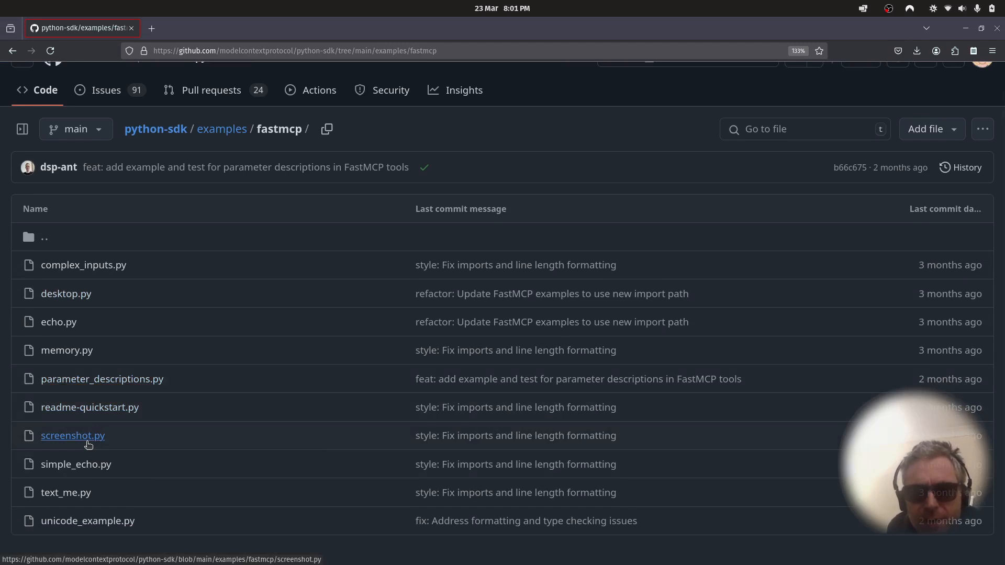
pyautogui.click(73, 436)
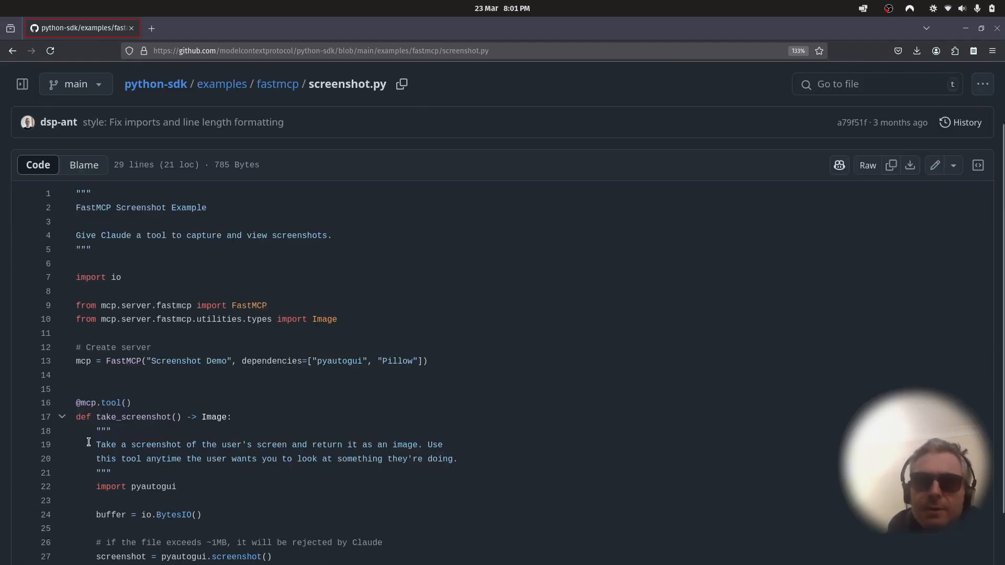
pyautogui.scroll(-3)
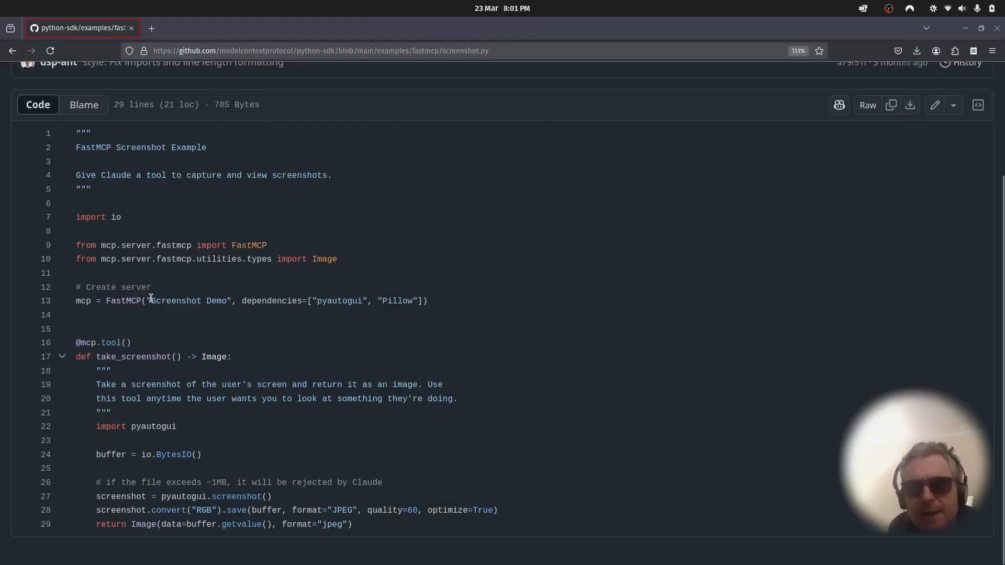
pyautogui.moveTo(100, 347)
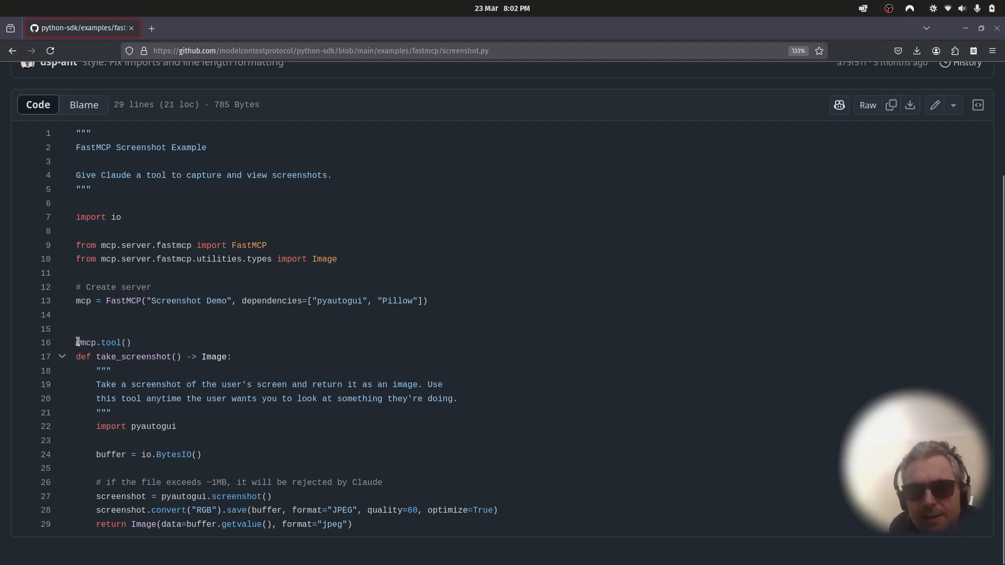
pyautogui.moveTo(118, 342)
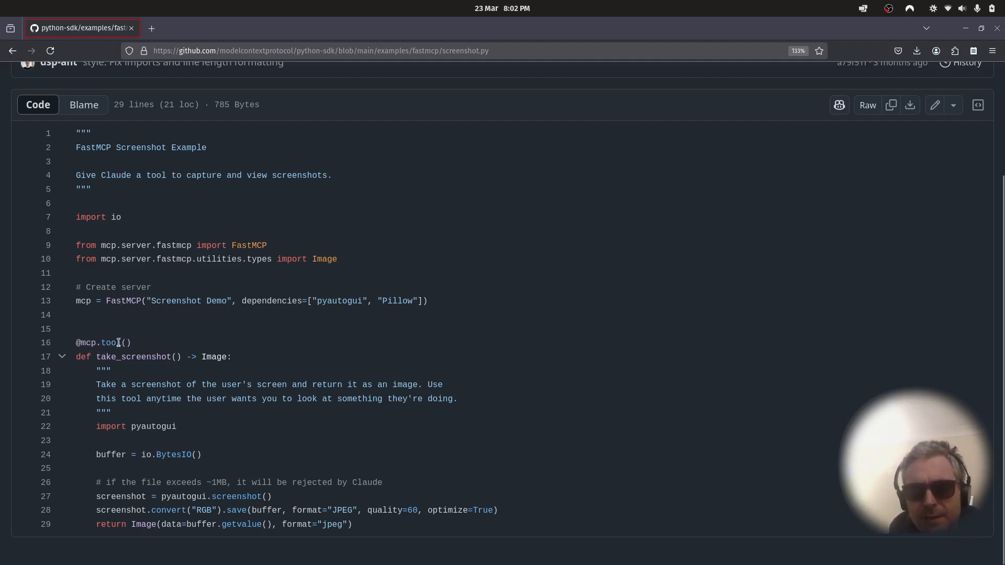
pyautogui.doubleClick(112, 342)
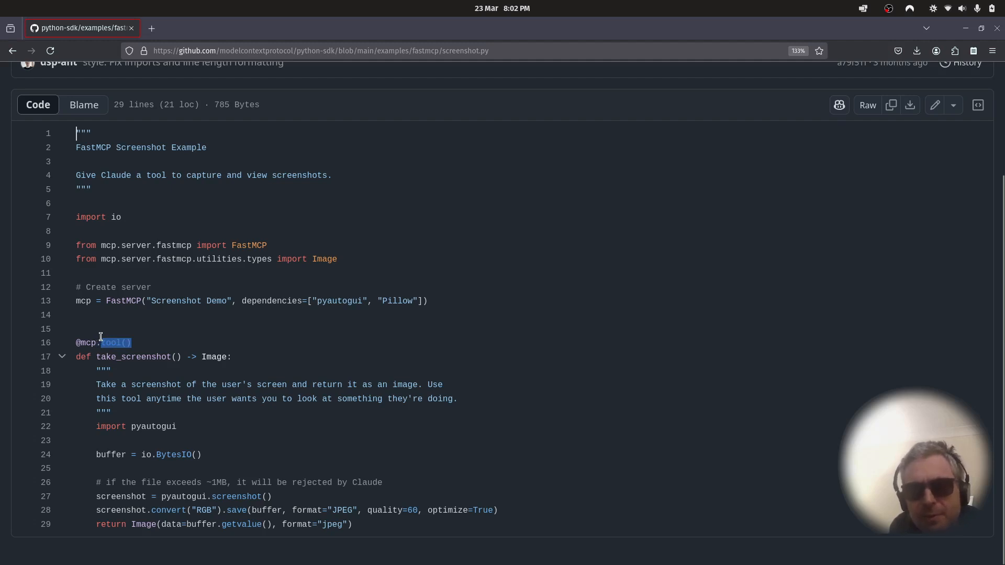
pyautogui.moveTo(100, 340)
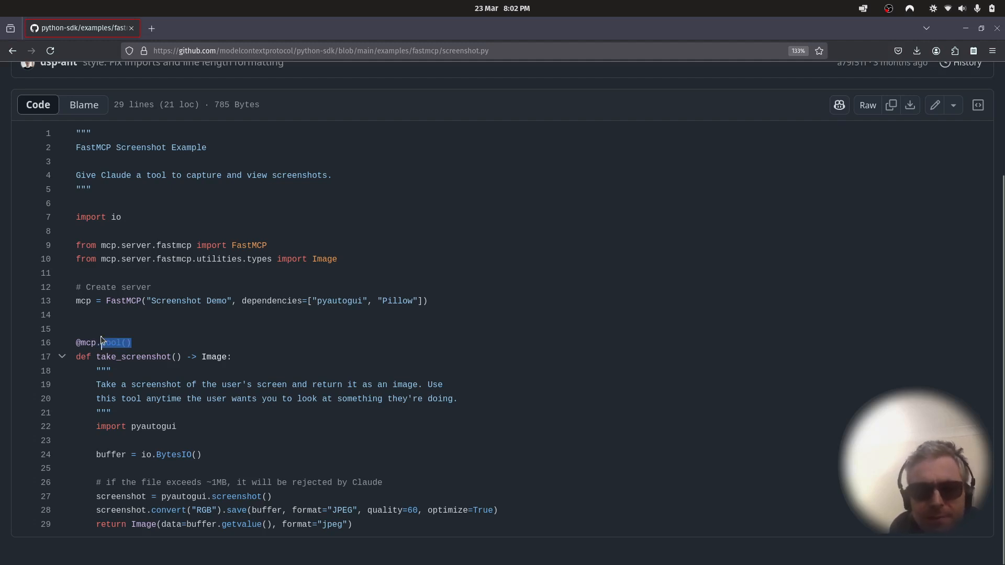
pyautogui.moveTo(153, 434)
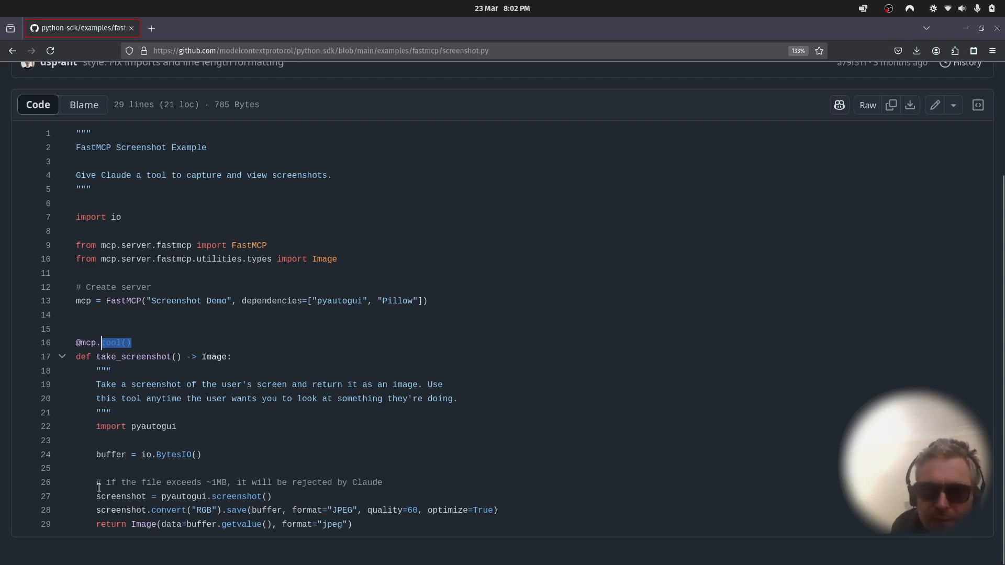
pyautogui.press('ctrl+plus')
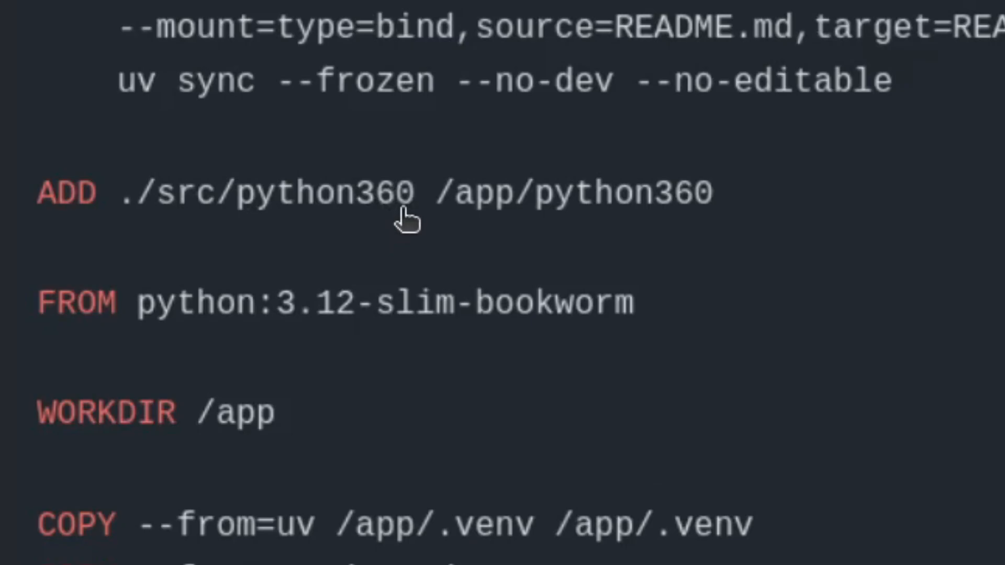
pyautogui.moveTo(314, 224)
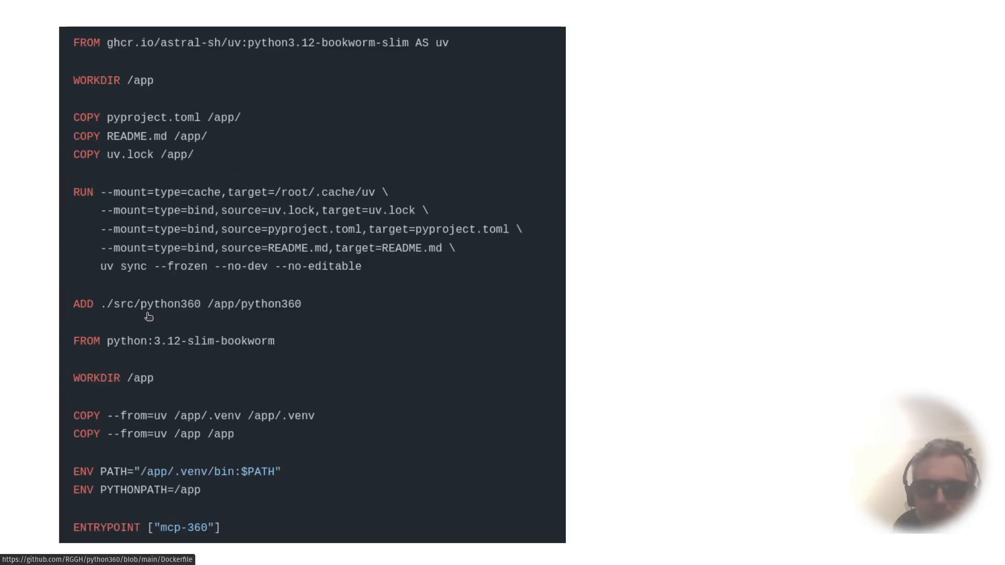
pyautogui.moveTo(136, 135)
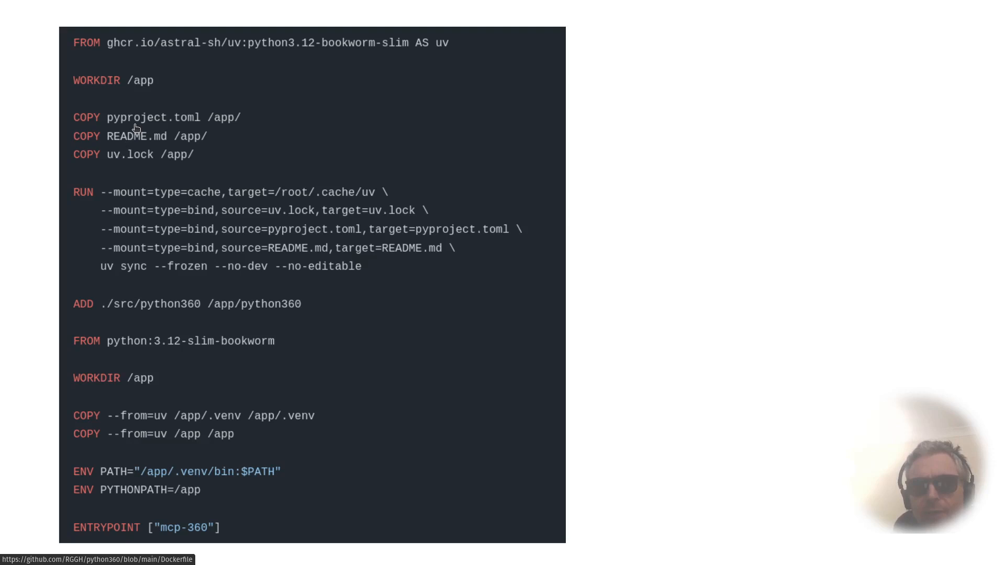
pyautogui.moveTo(55, 176)
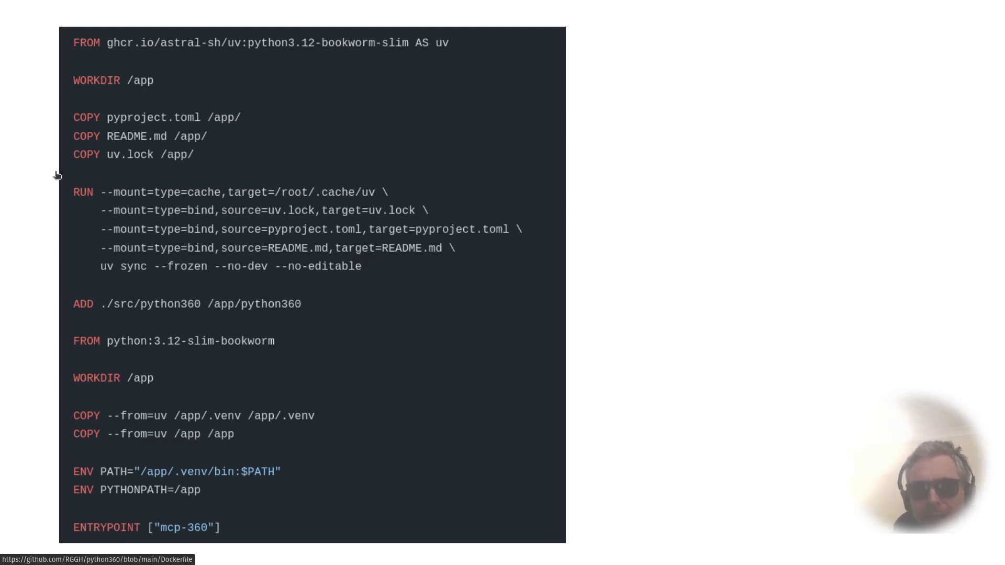
pyautogui.moveTo(35, 162)
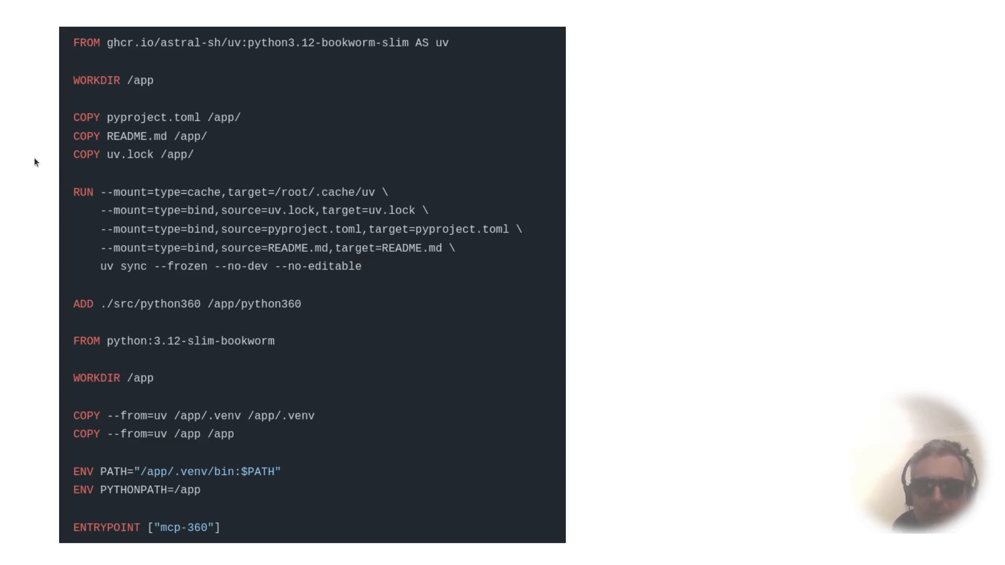
pyautogui.moveTo(93, 123)
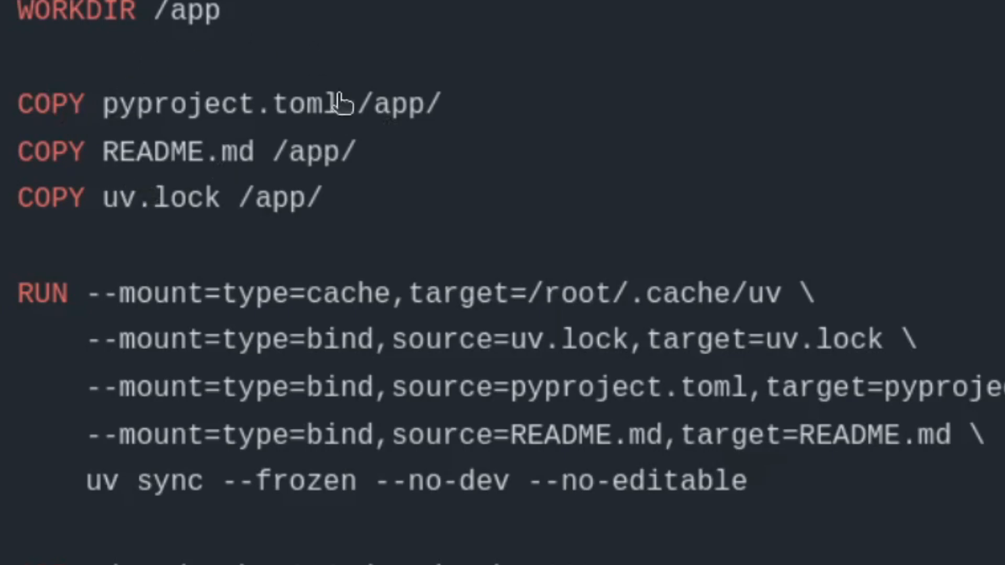
pyautogui.moveTo(162, 499)
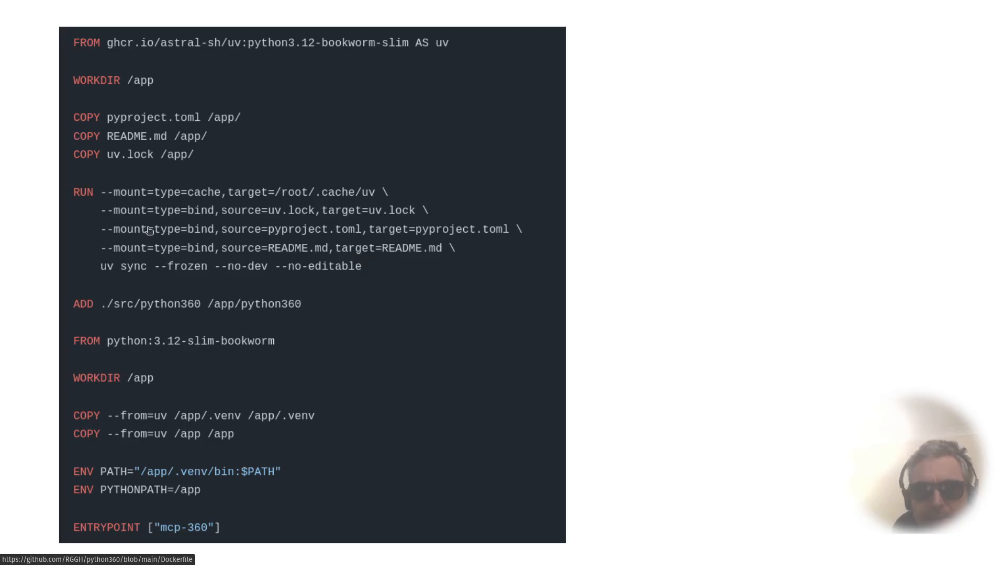
pyautogui.moveTo(192, 222)
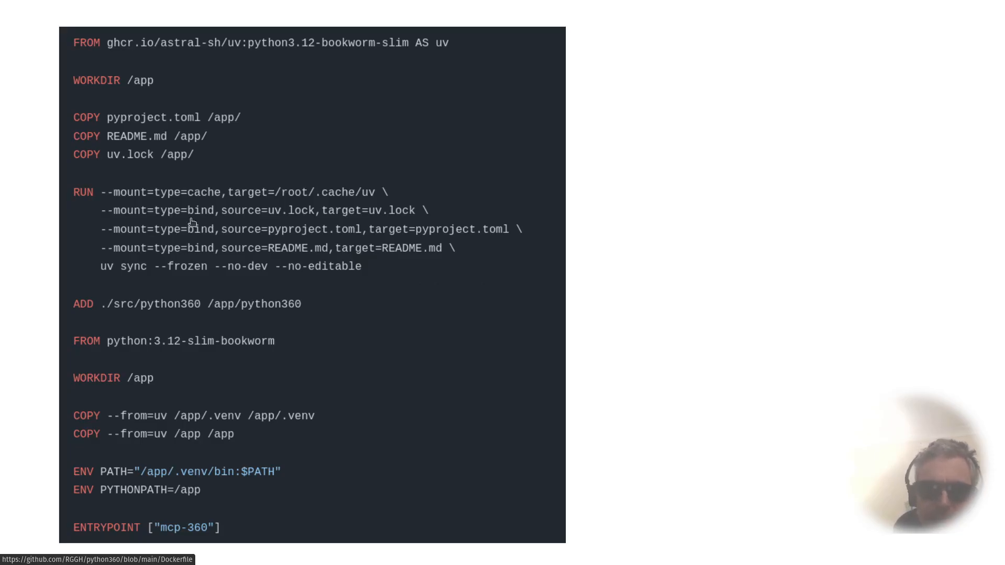
pyautogui.moveTo(238, 256)
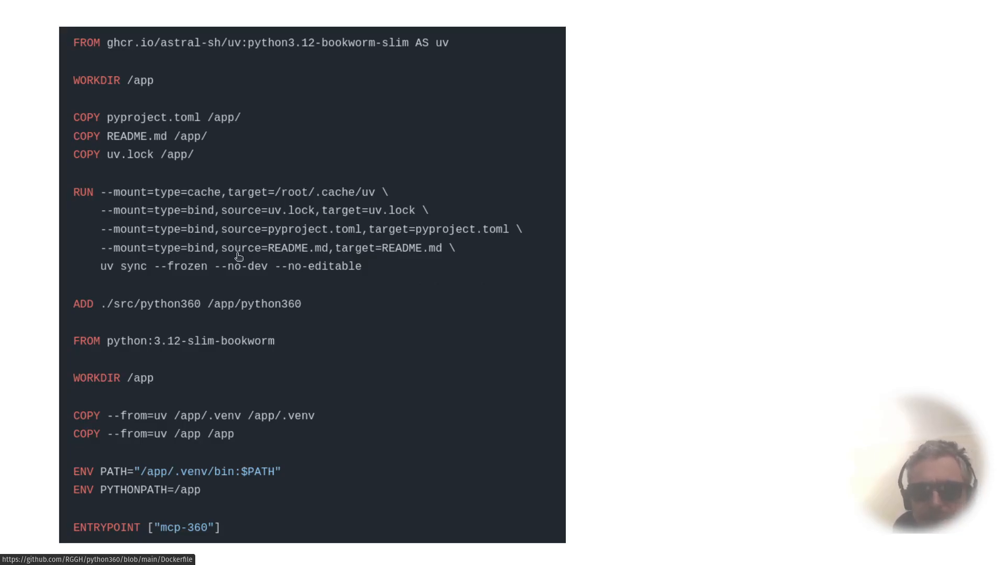
pyautogui.moveTo(135, 316)
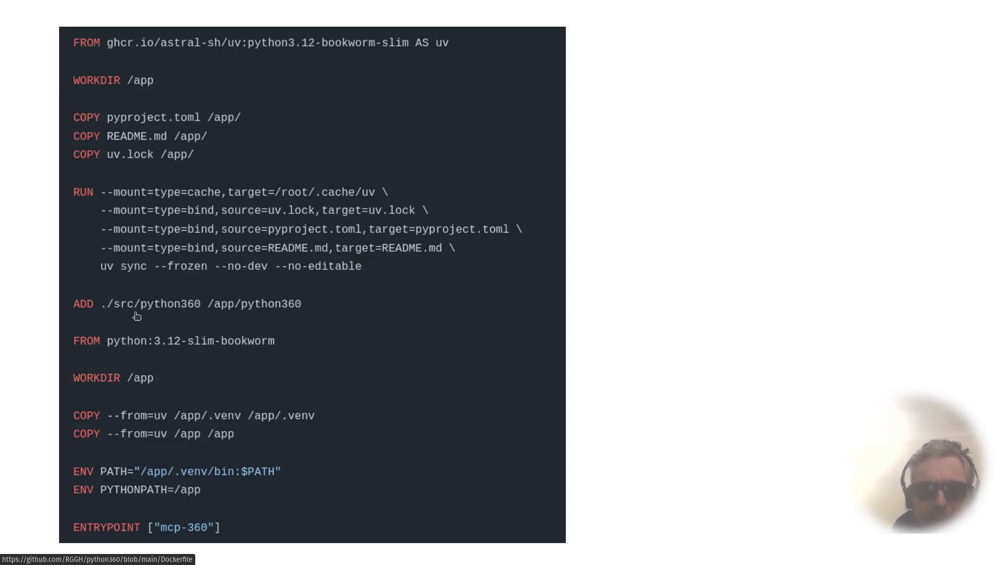
pyautogui.moveTo(112, 315)
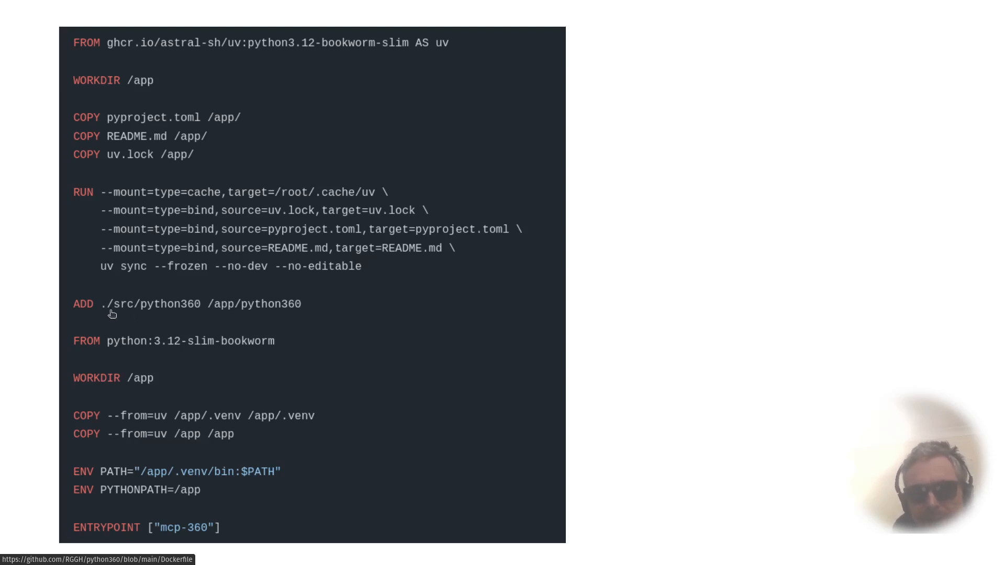
pyautogui.moveTo(228, 316)
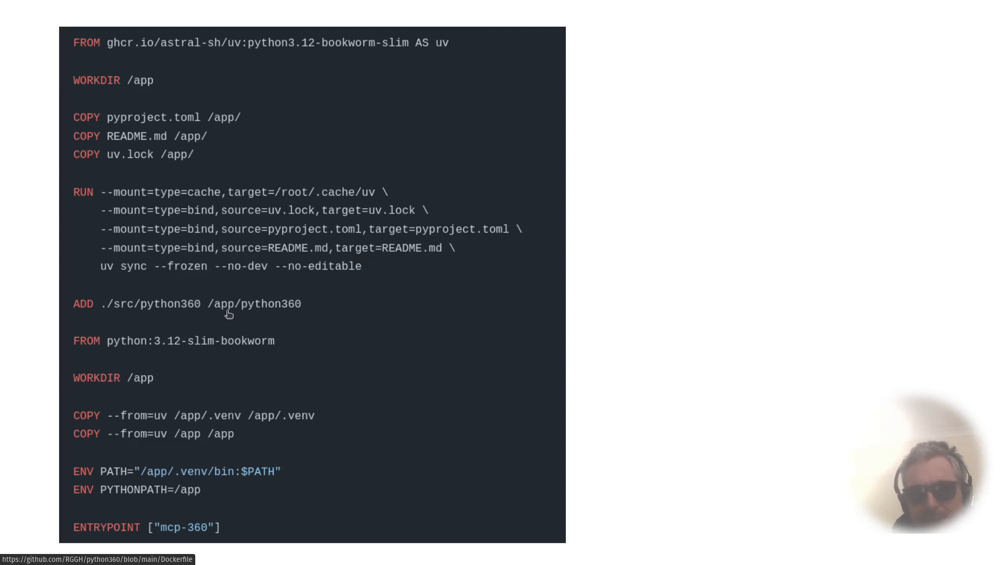
pyautogui.moveTo(252, 318)
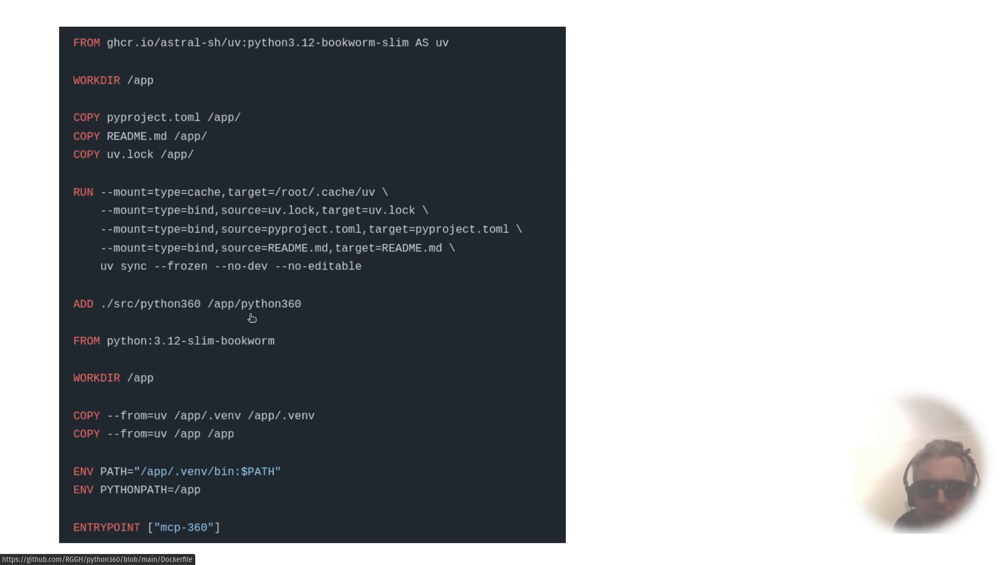
pyautogui.moveTo(269, 317)
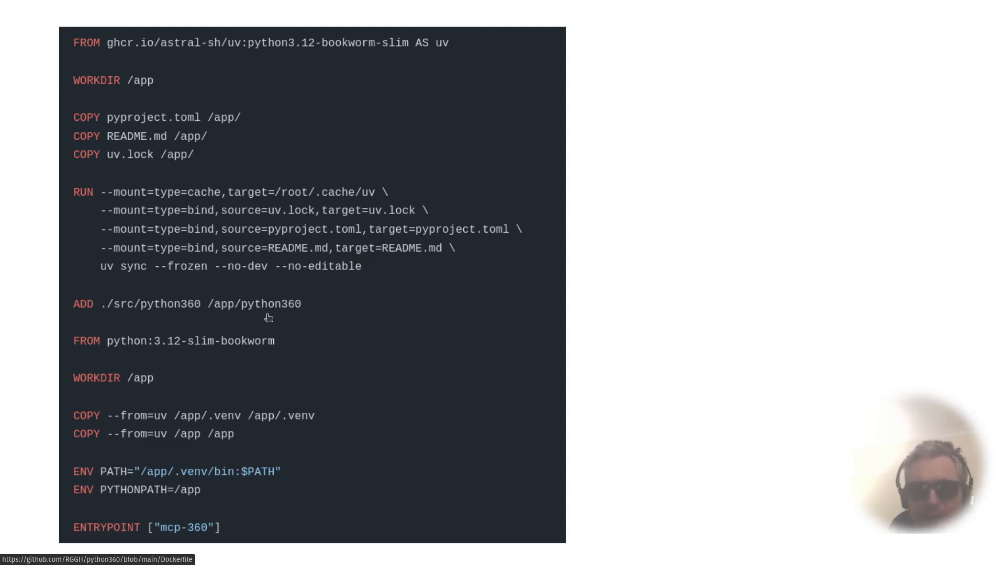
# - Show the slide with the python360 Dockerfile contents ending in the mcp-360 run stage
pyautogui.scroll(3)
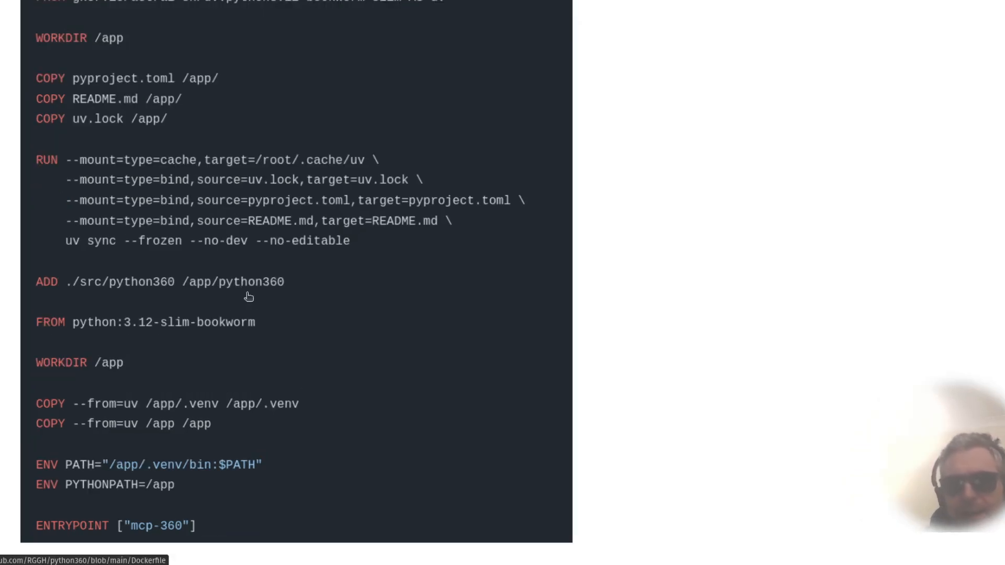
# - View all 27 lines of the RGGH/python360 Dockerfile on GitHub
pyautogui.scroll(3)
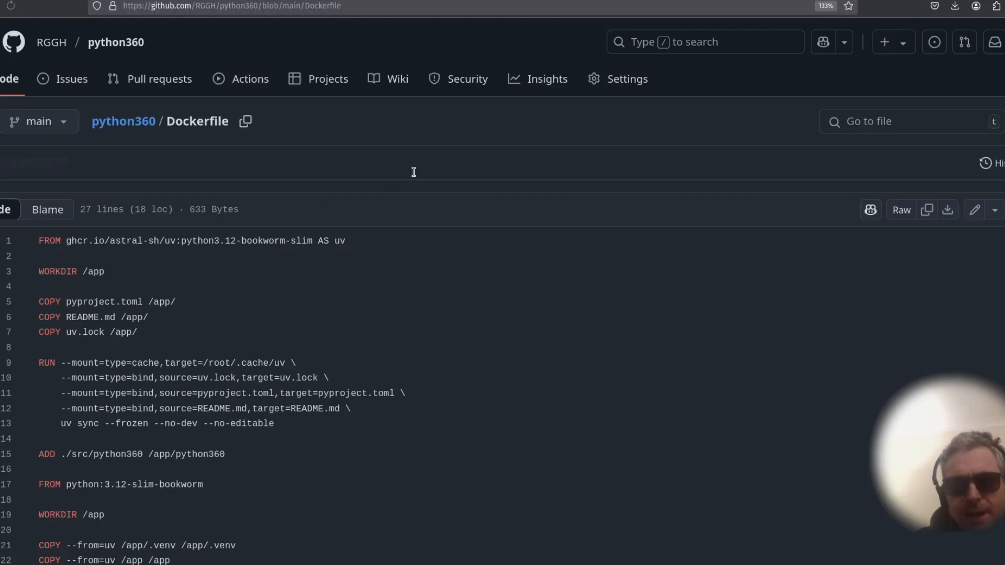
pyautogui.scroll(-3)
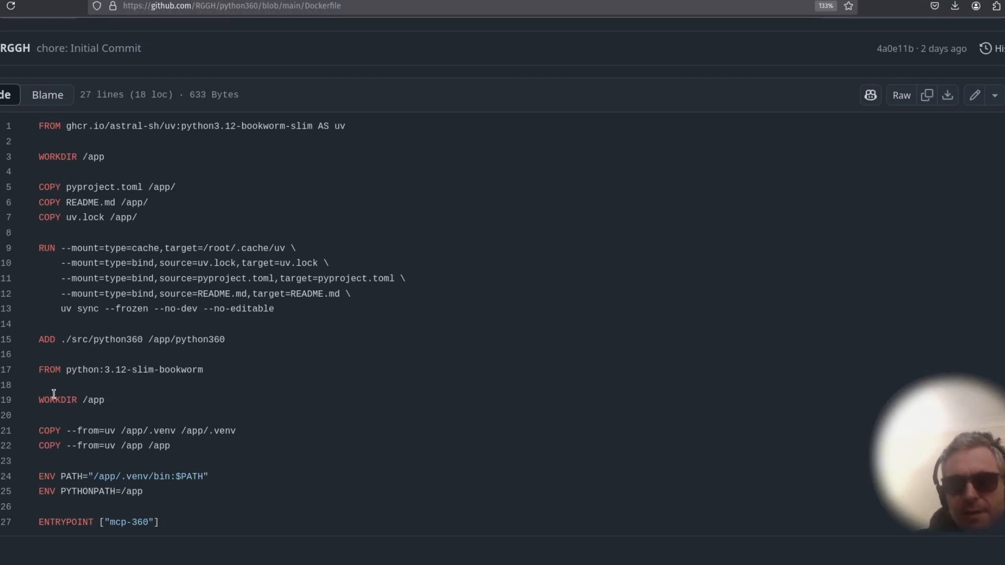
pyautogui.moveTo(362, 299)
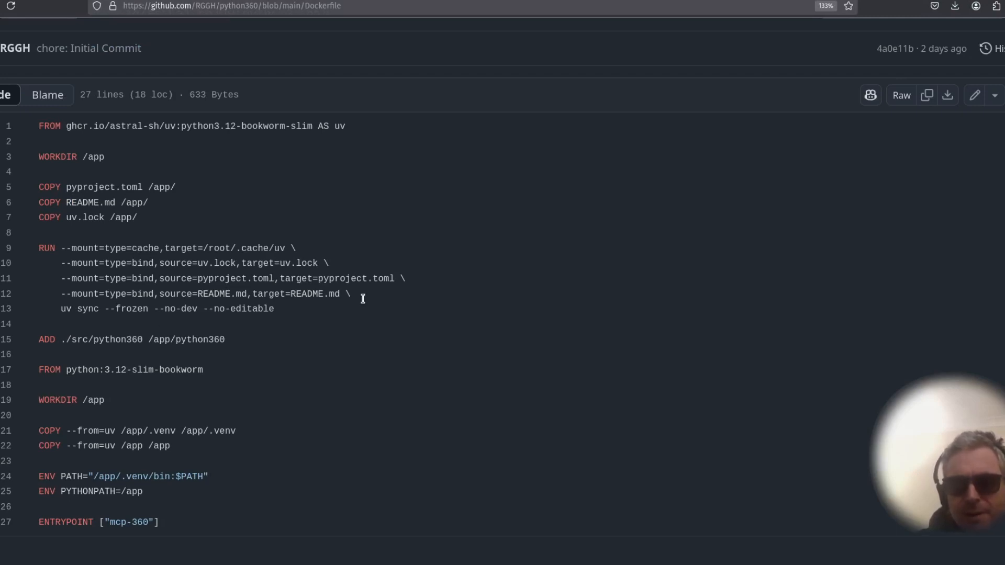
pyautogui.moveTo(107, 521)
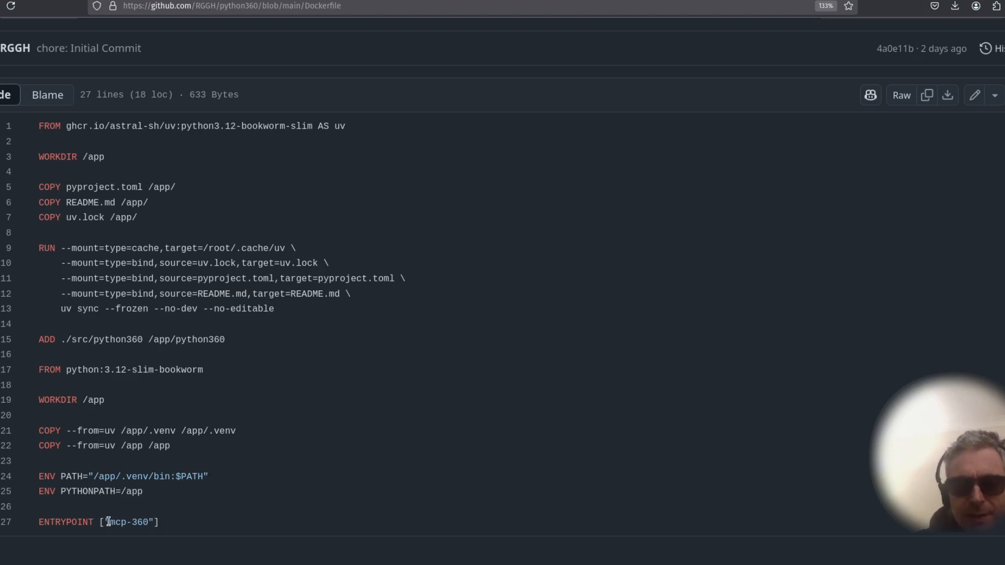
# - Show the slide with the goose configure and goose session terminal screenshot
pyautogui.doubleClick(127, 521)
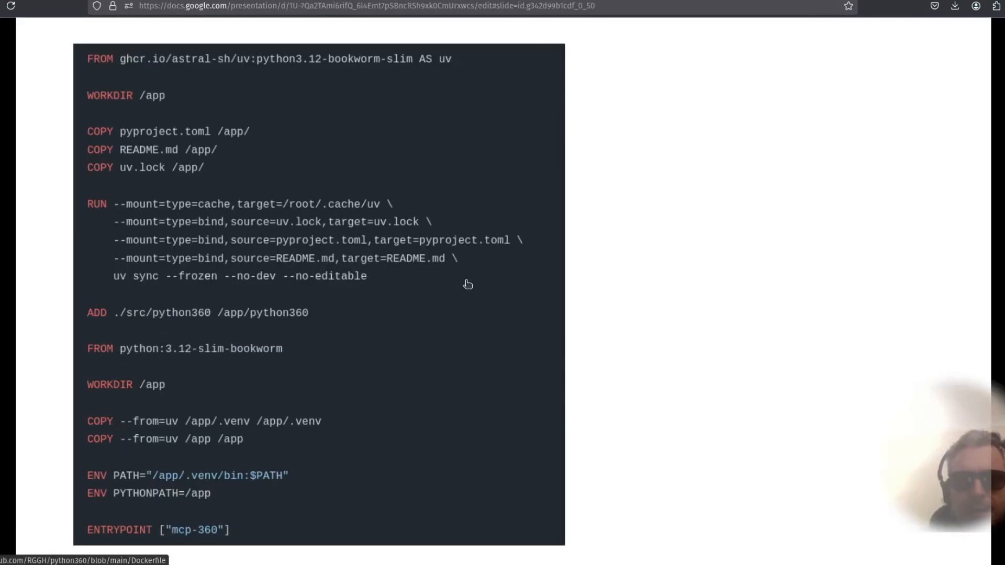
pyautogui.moveTo(340, 471)
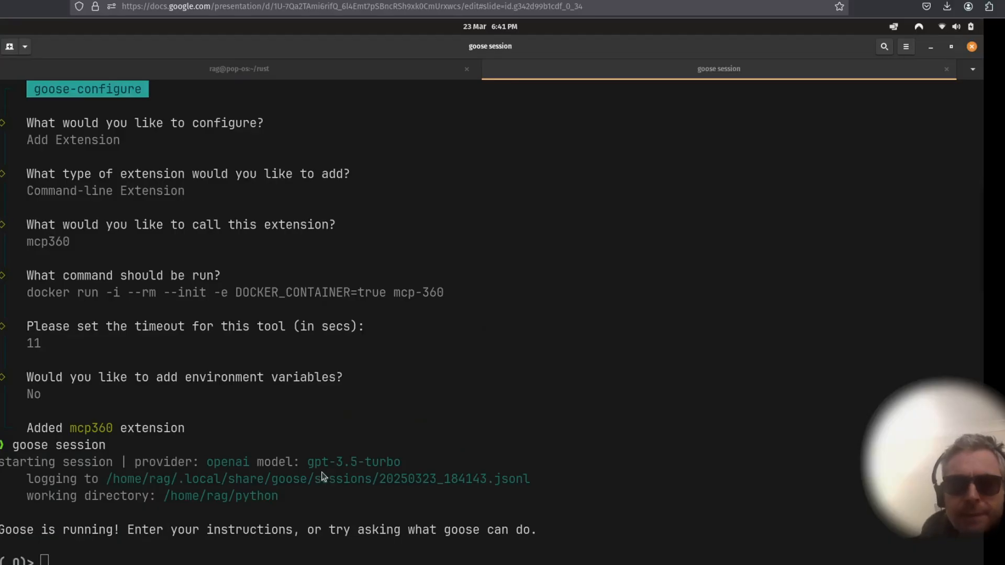
pyautogui.rightClick(511, 198)
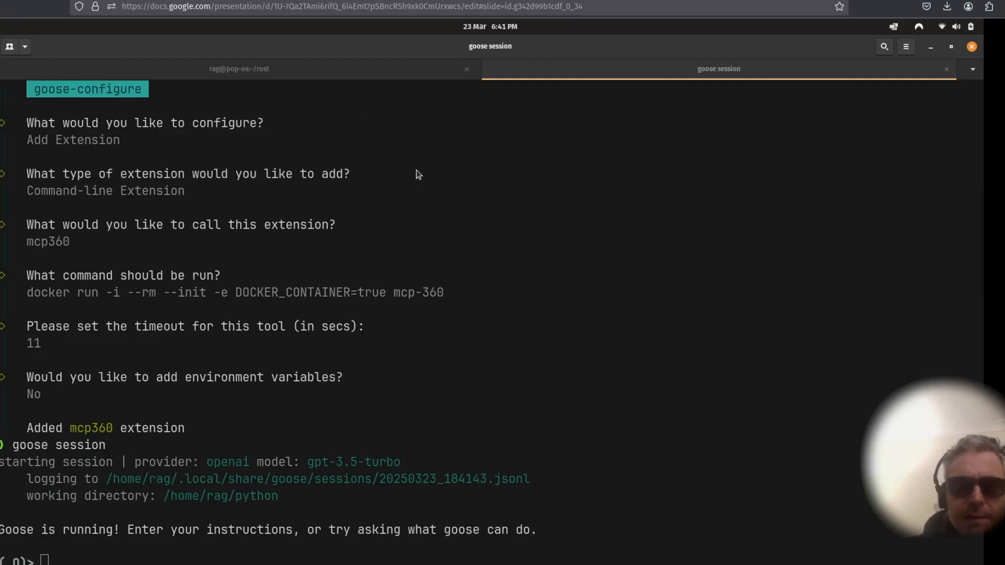
pyautogui.moveTo(299, 119)
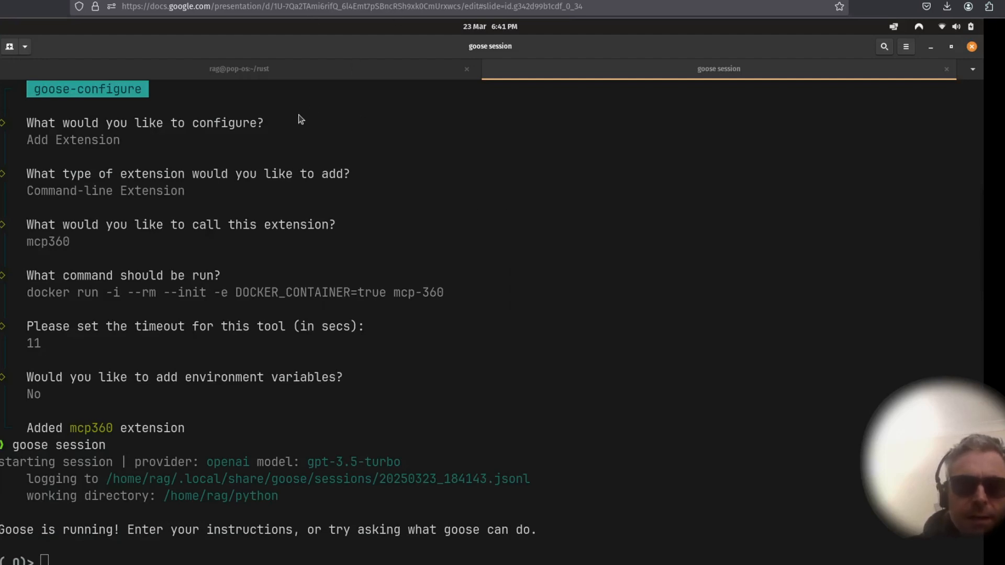
pyautogui.moveTo(92, 218)
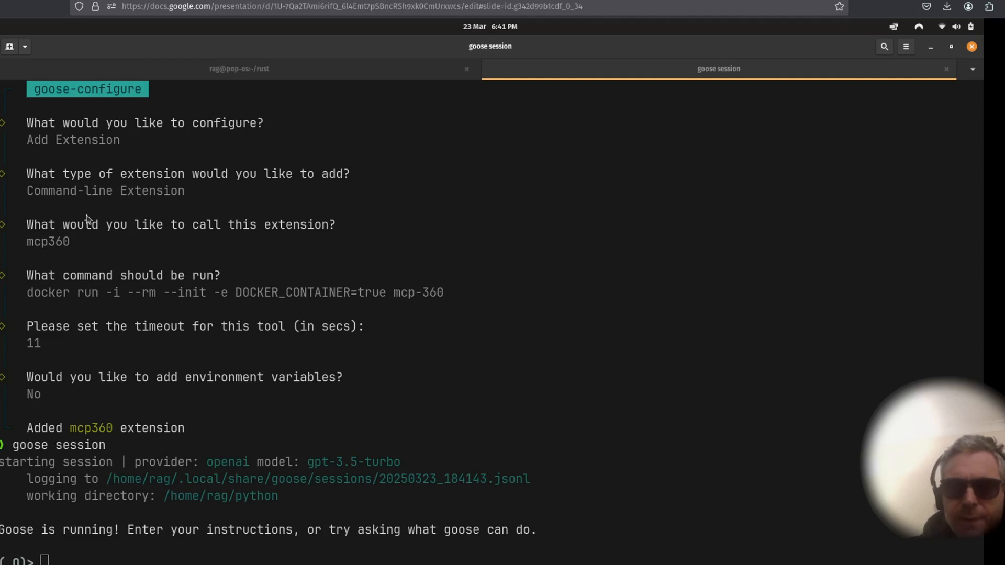
pyautogui.moveTo(93, 247)
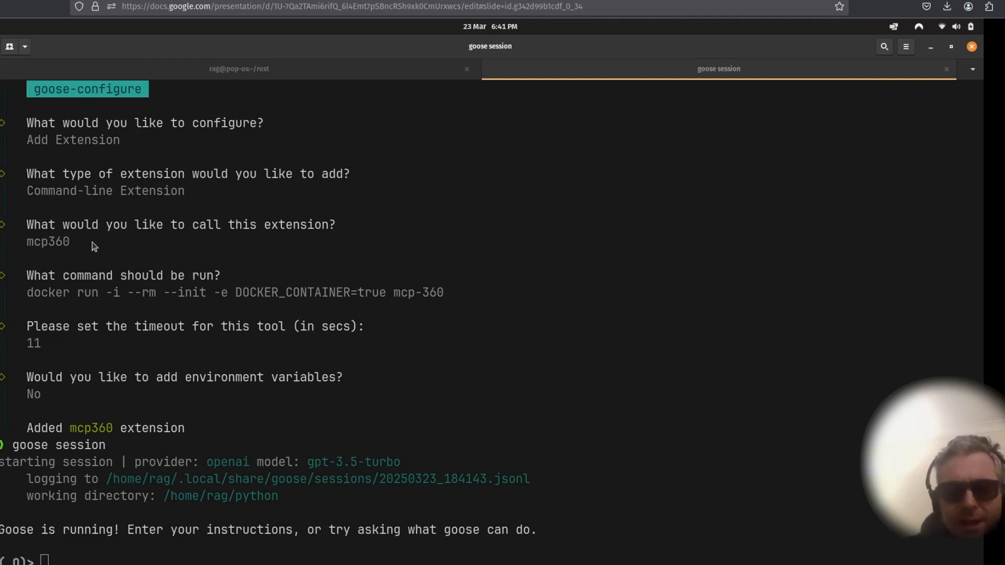
pyautogui.moveTo(147, 186)
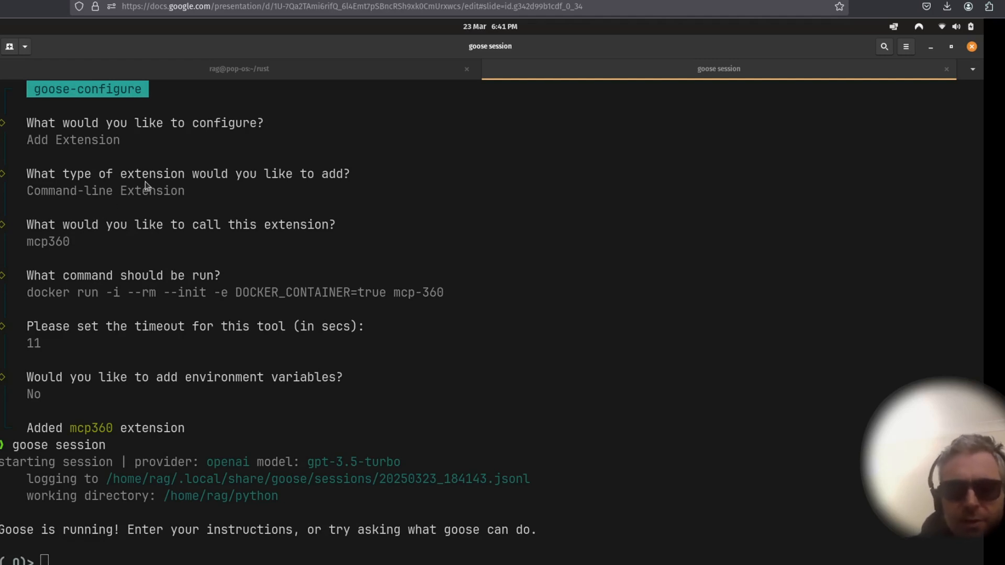
pyautogui.moveTo(51, 142)
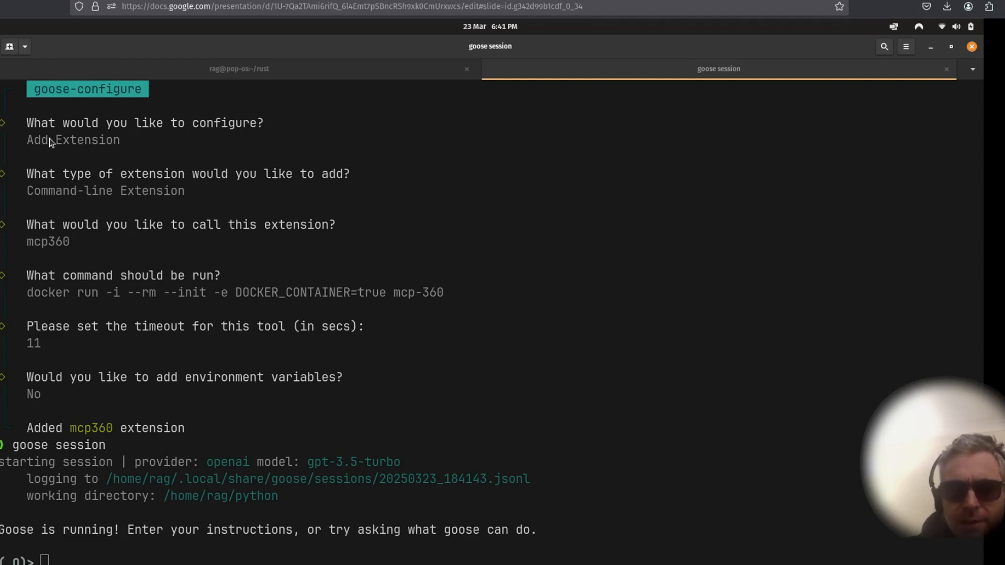
pyautogui.moveTo(73, 204)
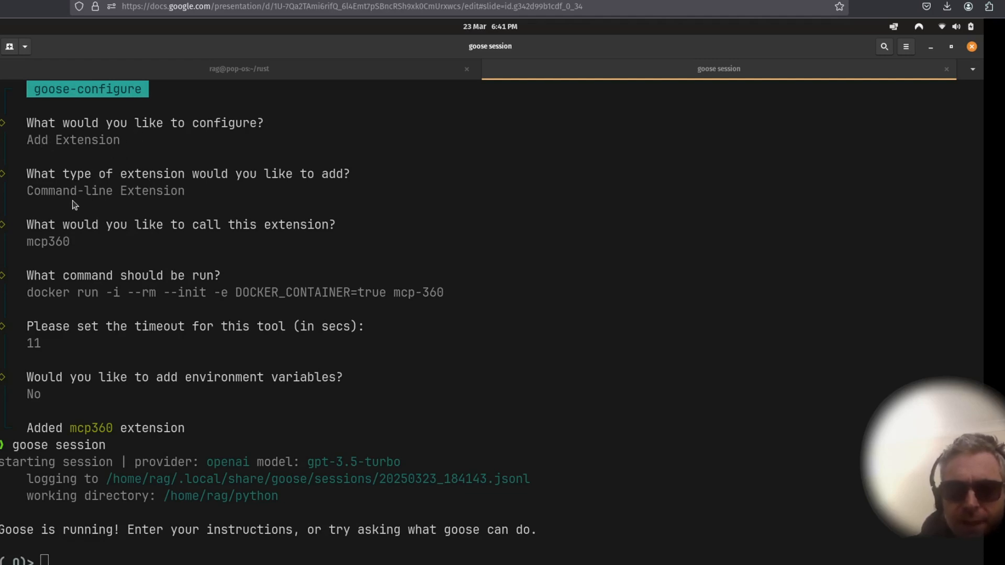
pyautogui.moveTo(67, 261)
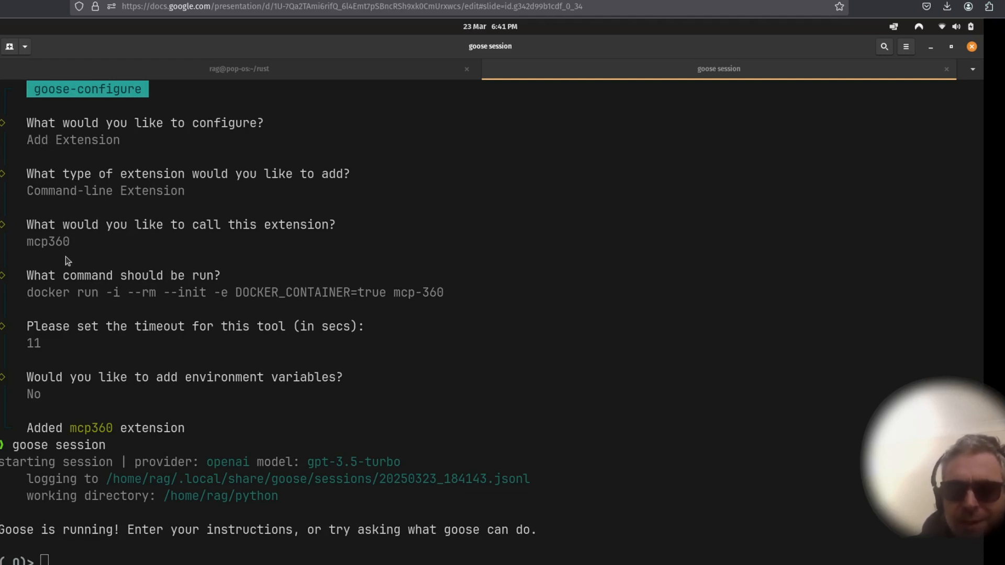
pyautogui.moveTo(70, 263)
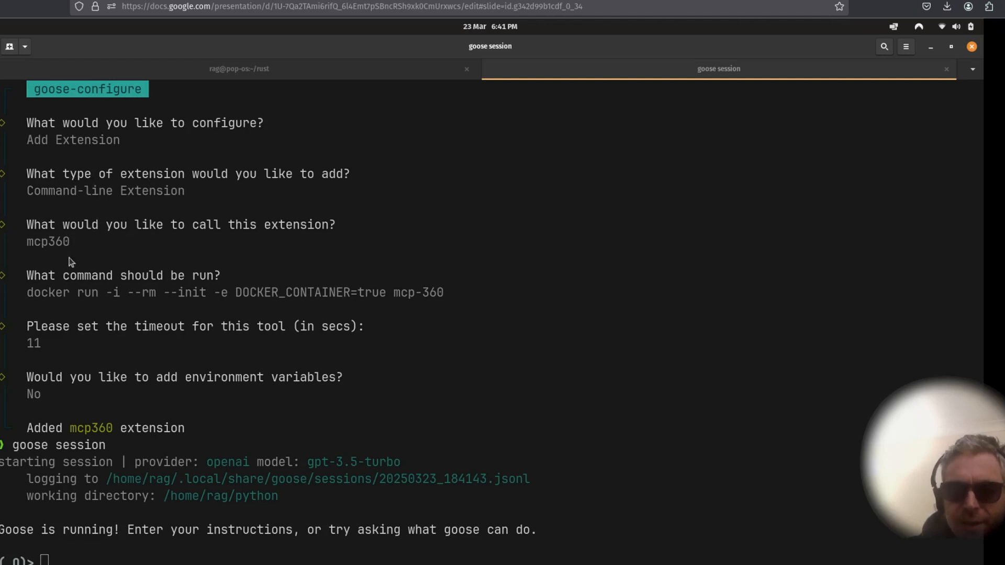
pyautogui.moveTo(85, 313)
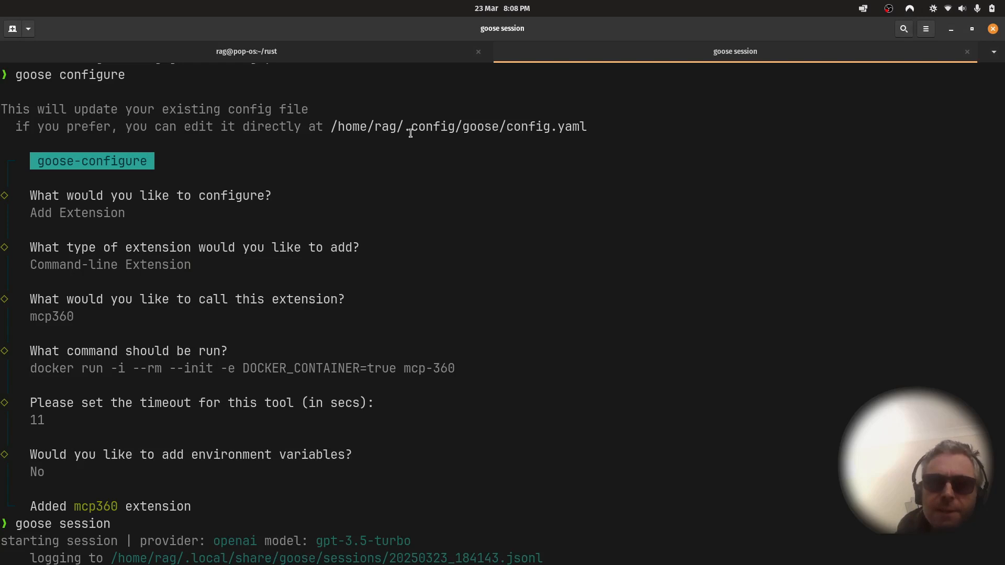
# - Run docker ps in the rust shell, point out the mcp-360 container, and return to the goose session
pyautogui.click(245, 51)
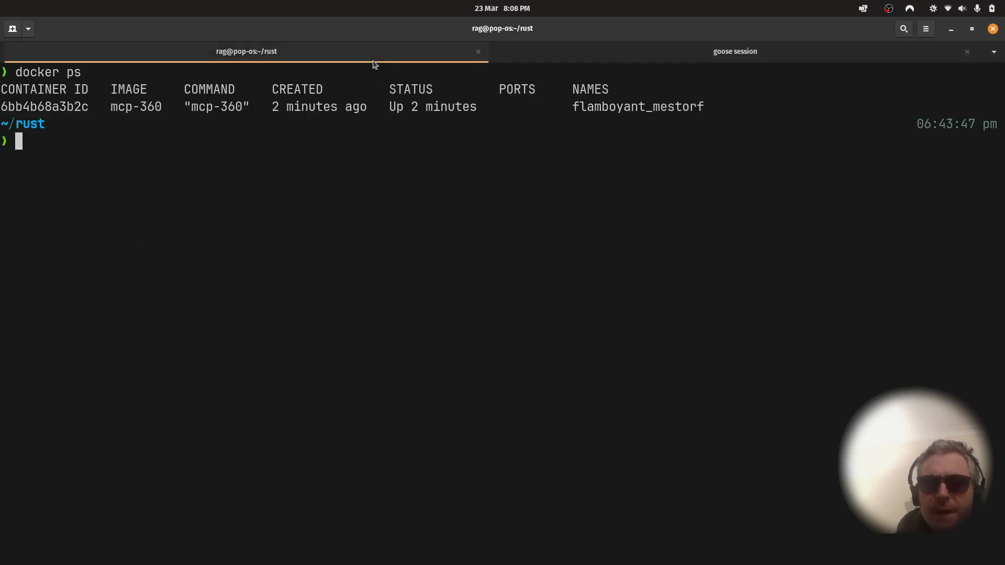
pyautogui.write('docker ps')
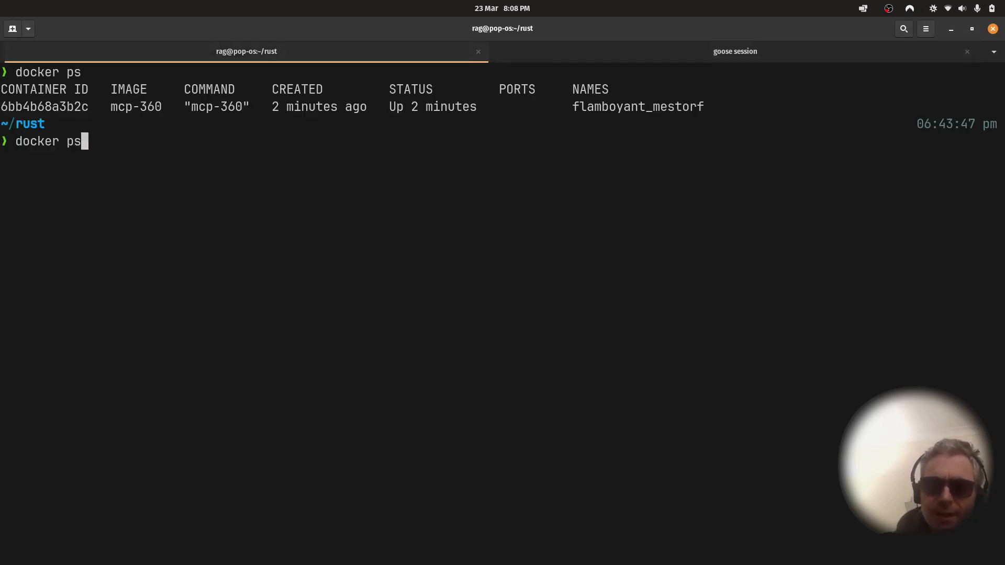
pyautogui.press('Return')
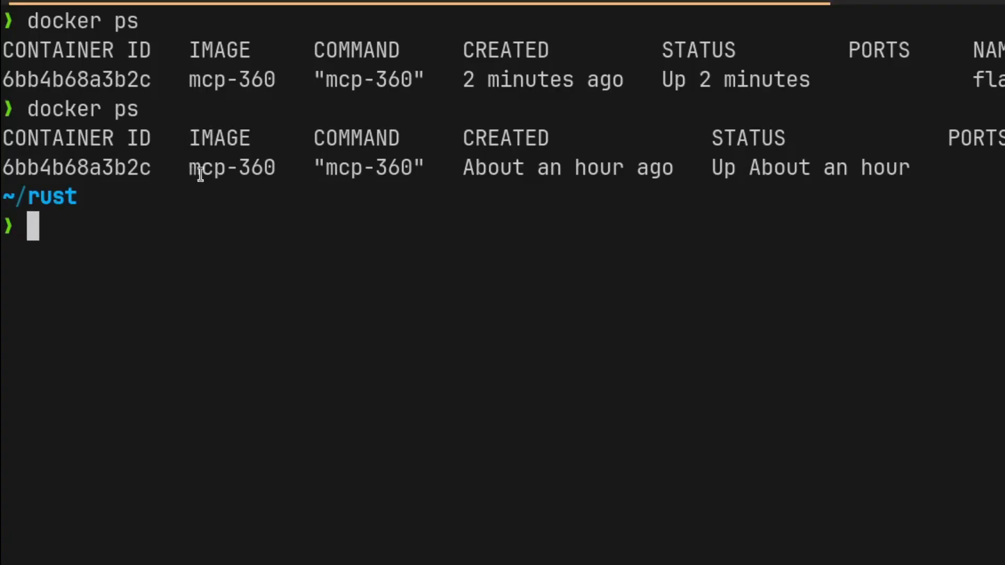
pyautogui.doubleClick(229, 168)
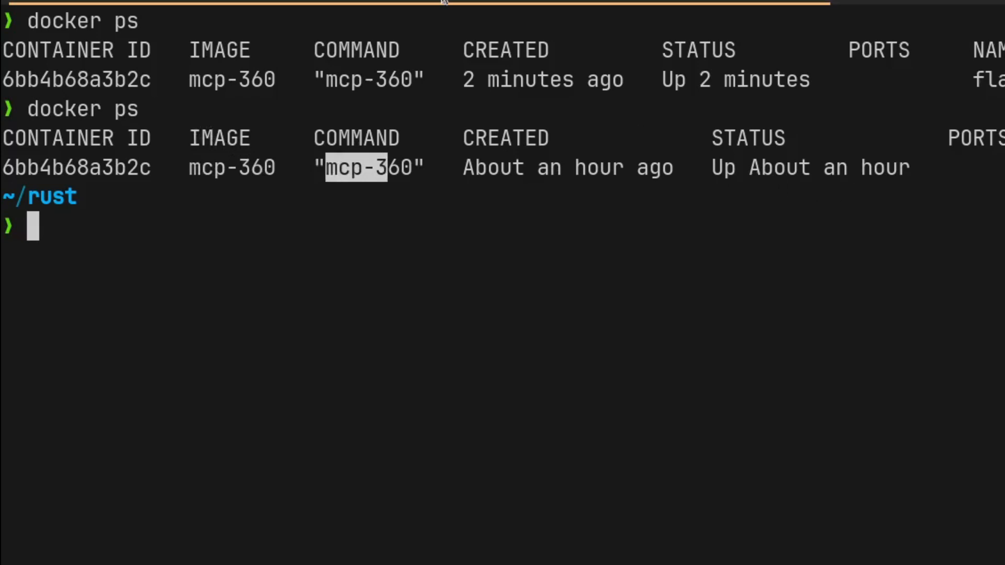
pyautogui.click(735, 51)
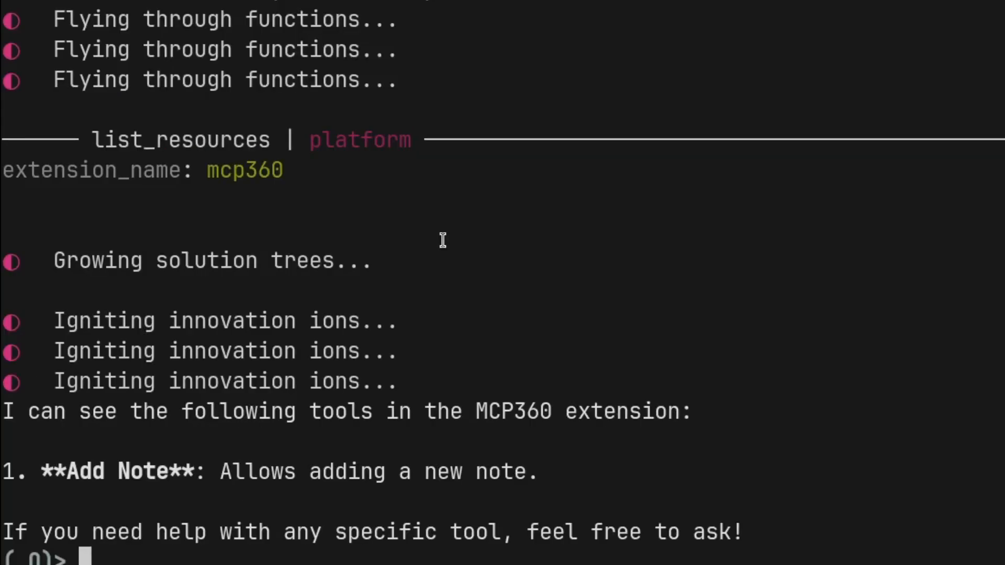
pyautogui.moveTo(244, 127)
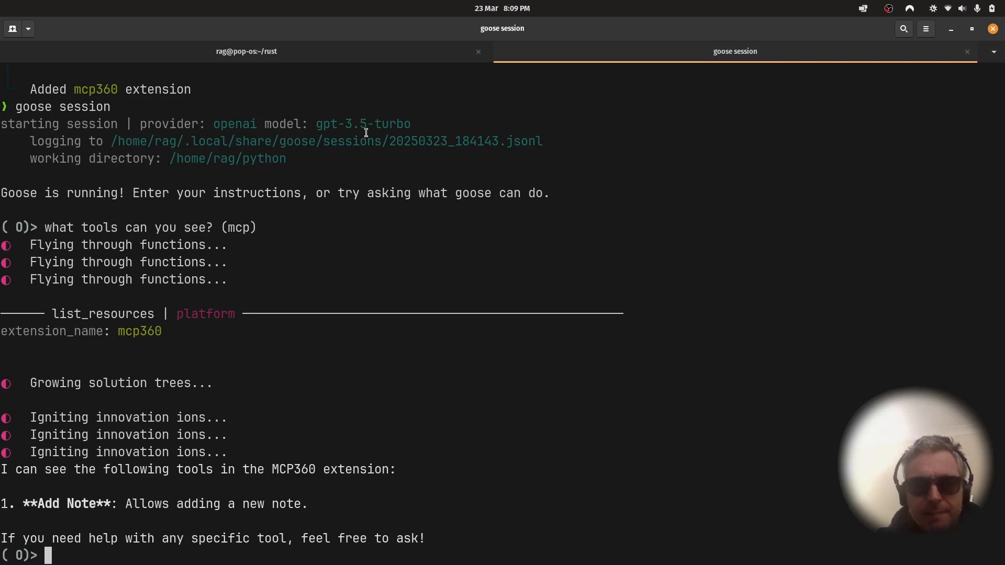
# - Point out the mcp-360 container ID in the Docker listing and return to the goose session
pyautogui.click(245, 51)
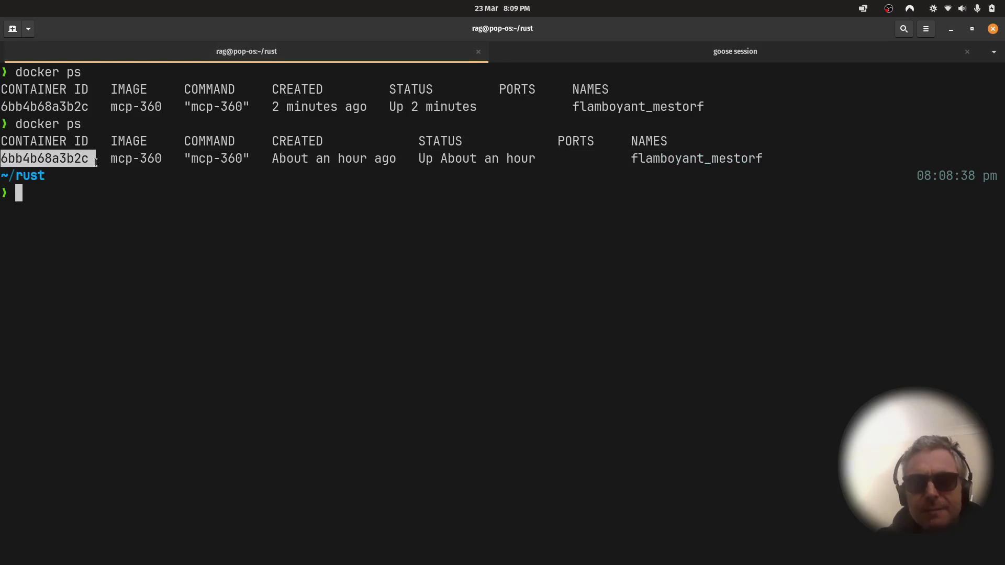
pyautogui.moveTo(504, 59)
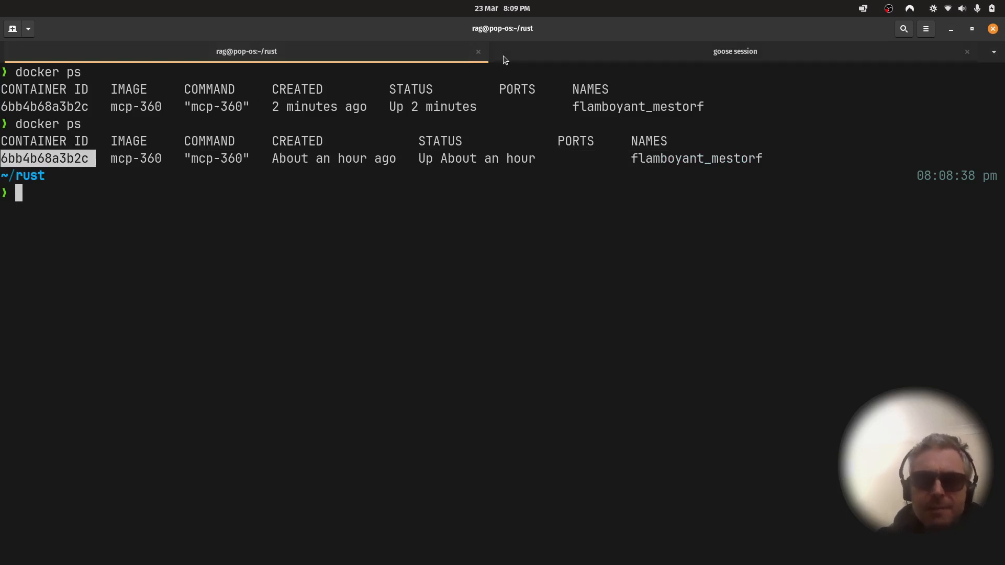
pyautogui.click(735, 51)
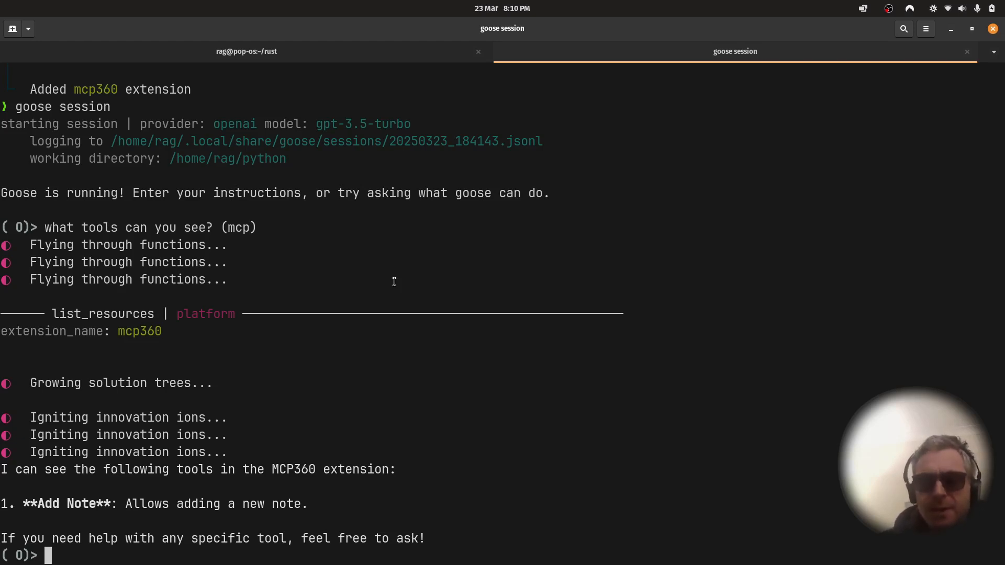
# - Exit the session, save extensions with only developer enabled, and begin rerunning goose configure
pyautogui.write('exit')
pyautogui.write('goose configure')
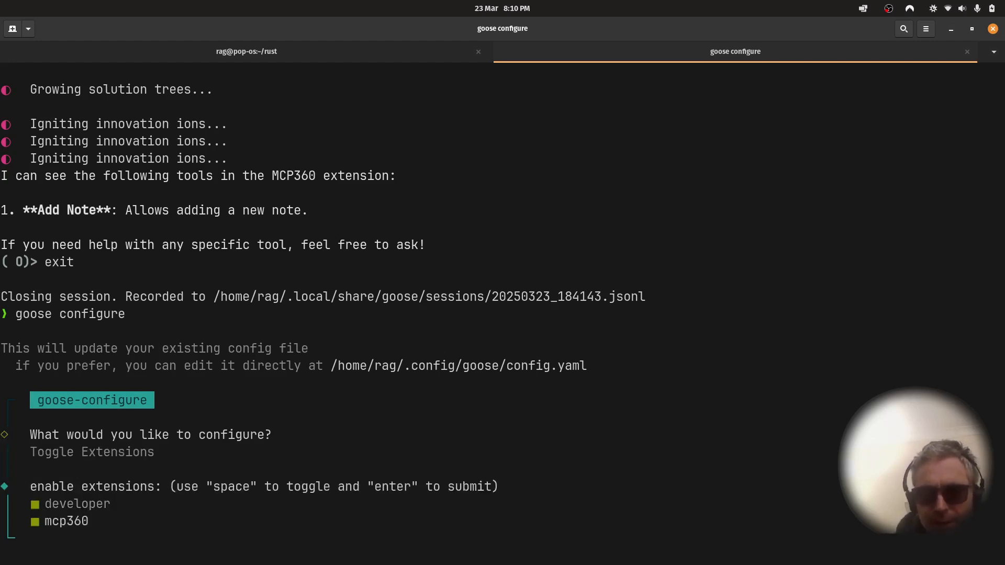
pyautogui.press('space')
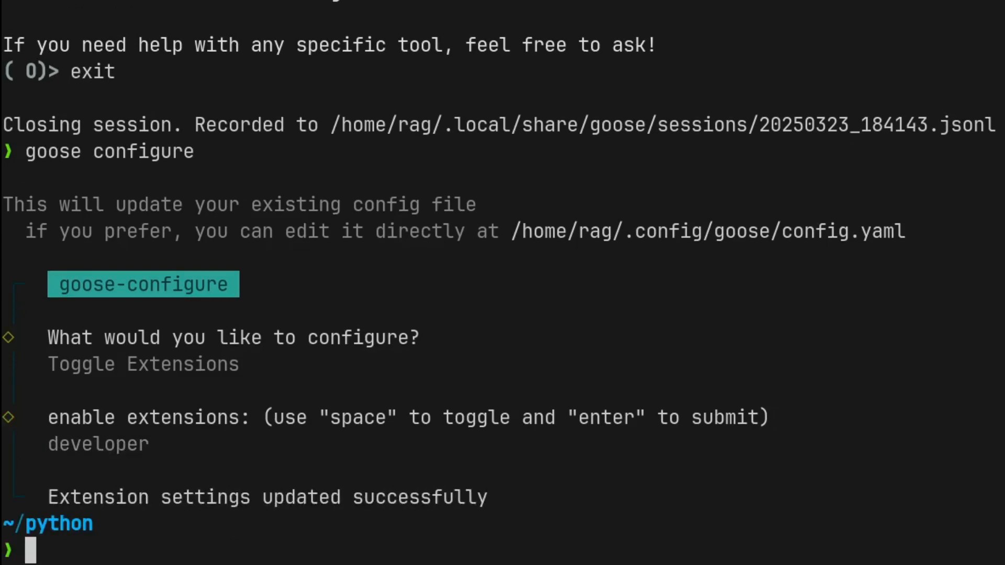
pyautogui.write('goose configure')
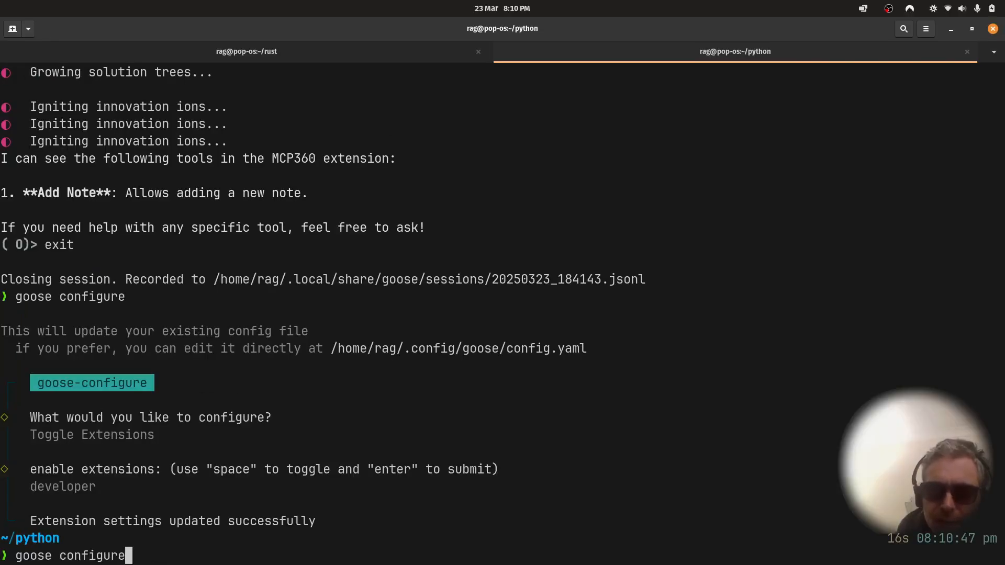
# - In the configure wizard, add a command-line extension named mcp-360
pyautogui.press('Return')
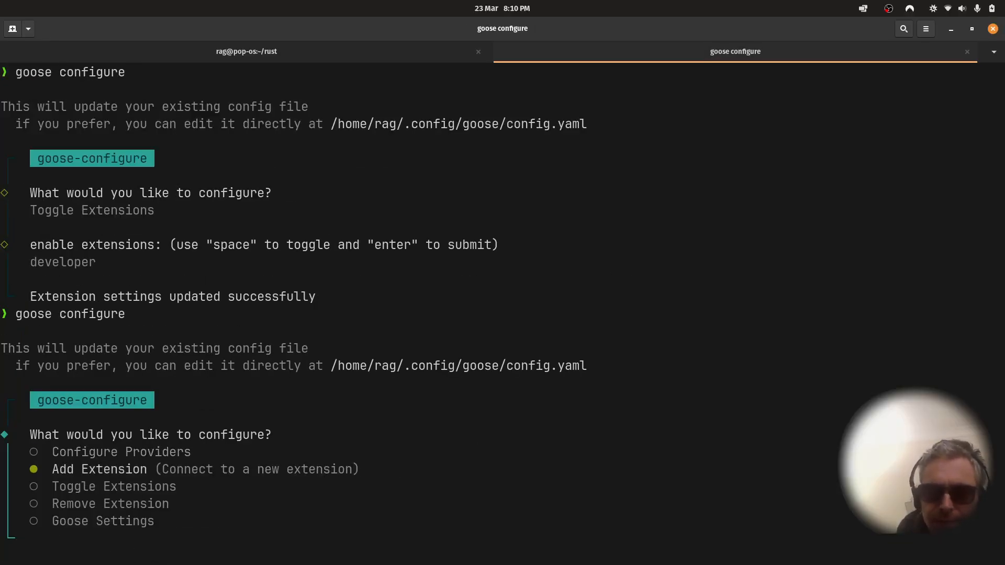
pyautogui.press('Return')
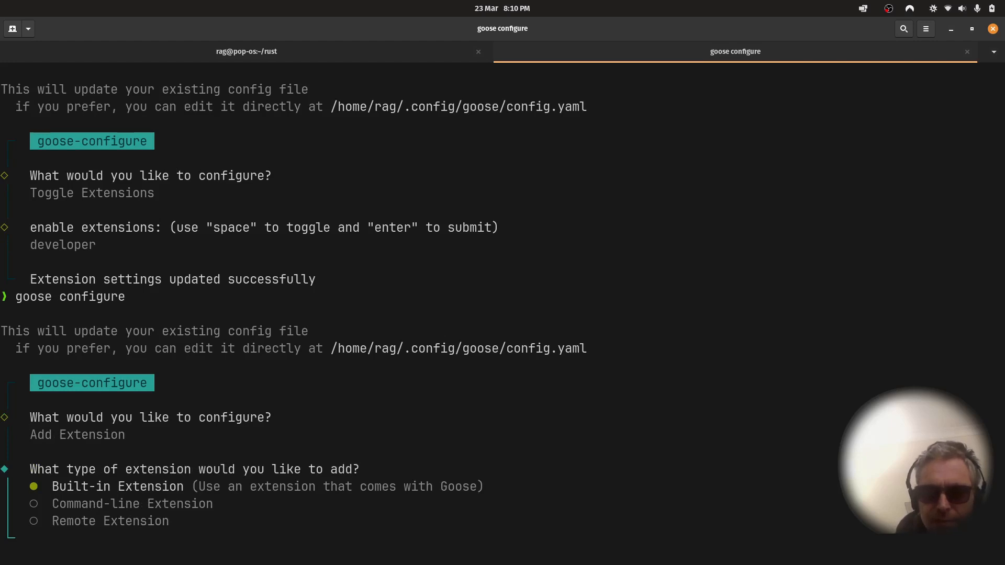
pyautogui.press('down')
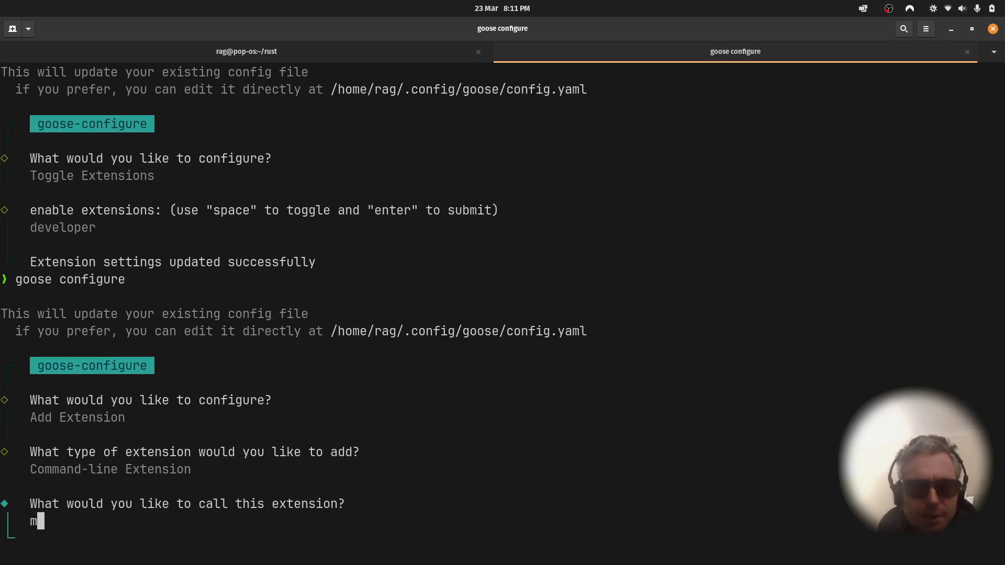
pyautogui.write('cp-3')
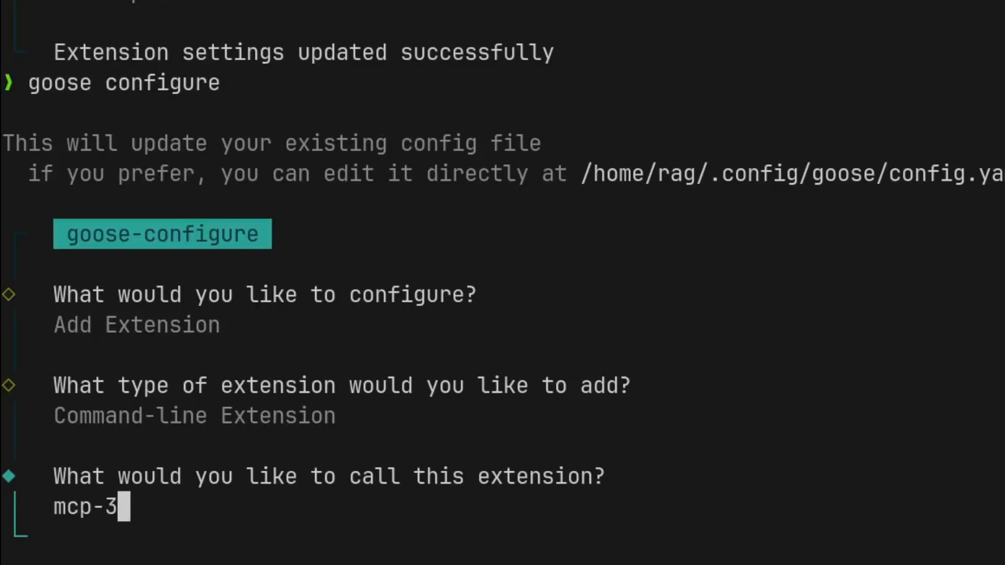
pyautogui.write('60')
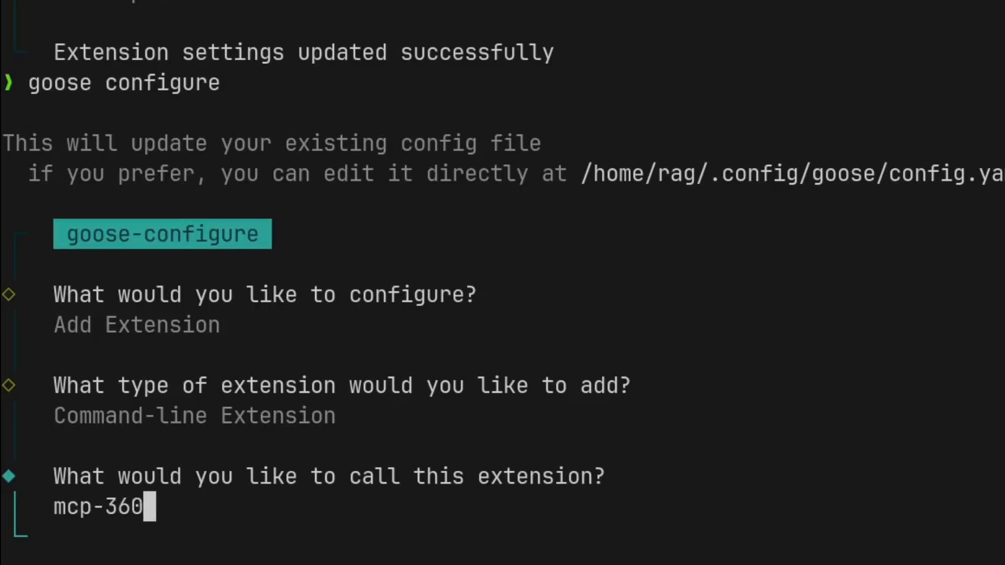
pyautogui.press('Return')
pyautogui.write('d')
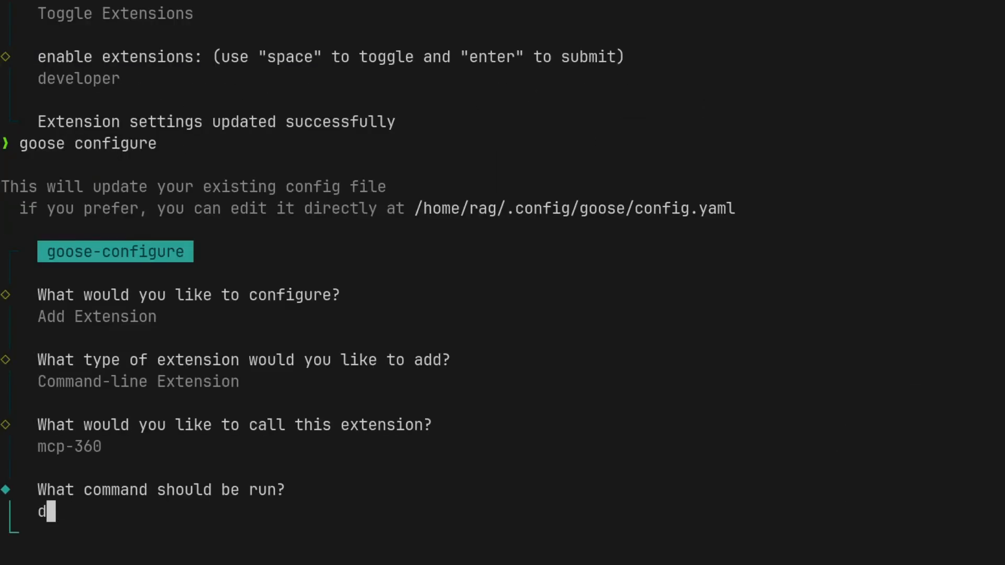
# - Enter the command 'docker run -i --rm --init -e DOCKER_CONTAINER=true mcp-360'
pyautogui.write('ocker run -')
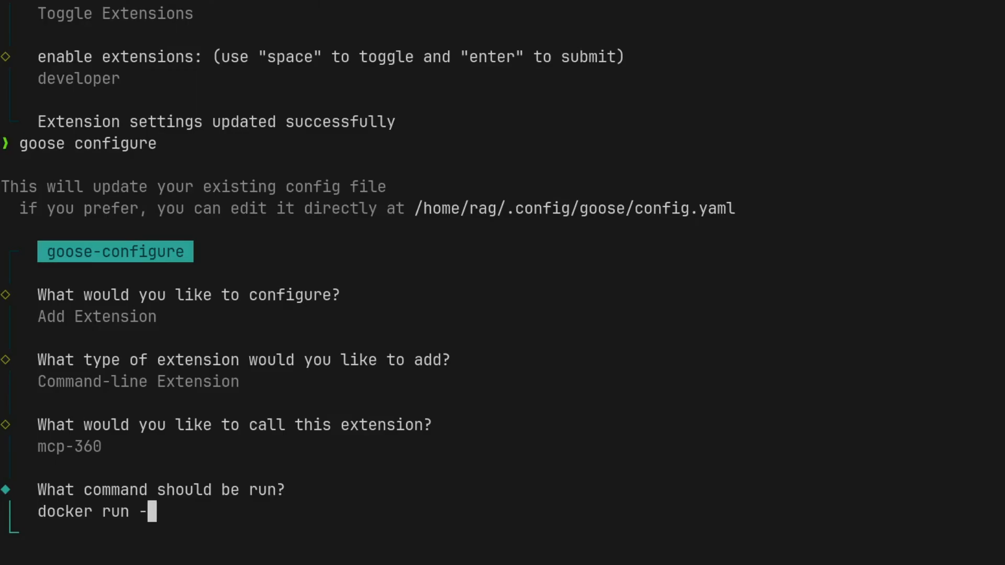
pyautogui.write('i --rm')
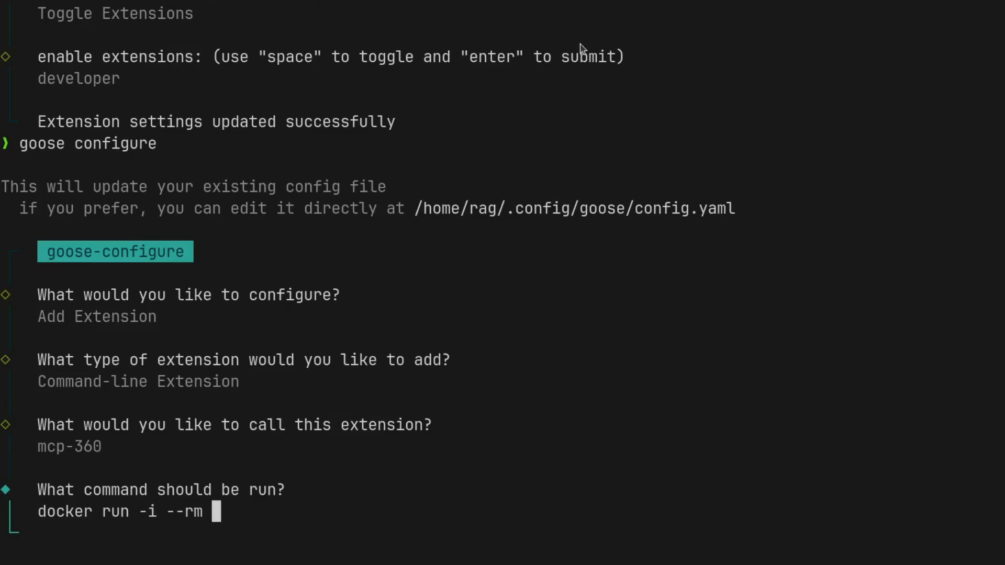
pyautogui.moveTo(579, 43)
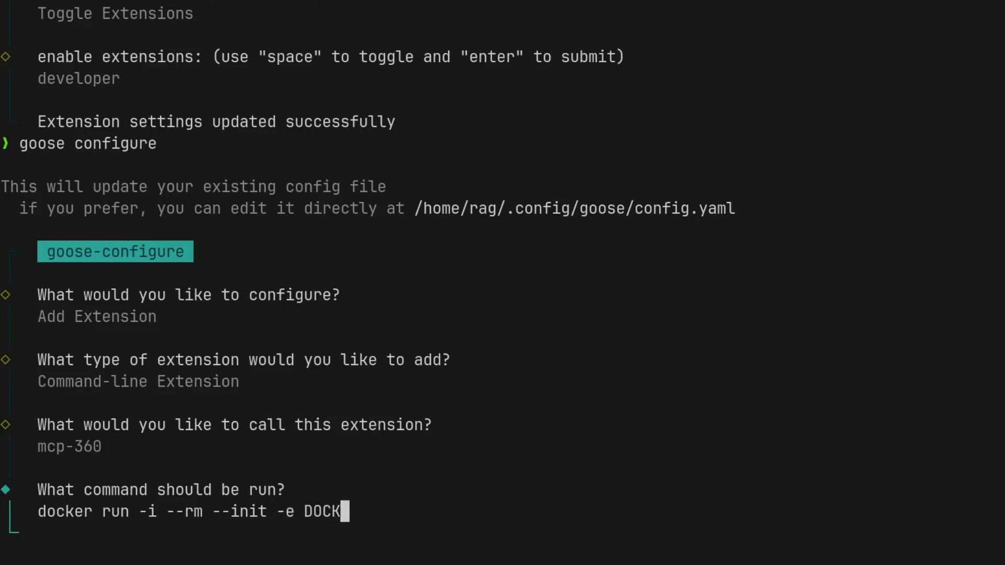
pyautogui.write('ER_CO')
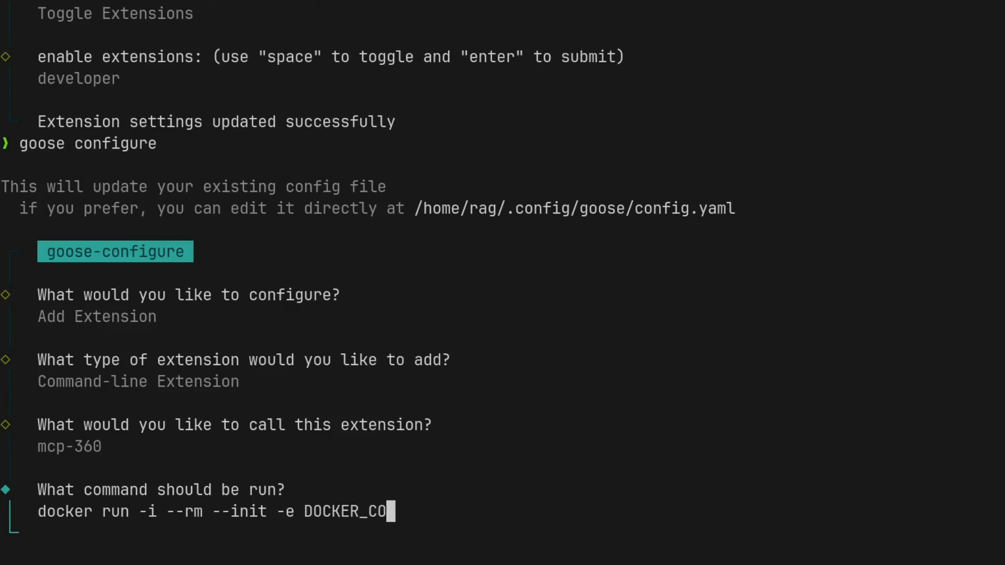
pyautogui.write('N')
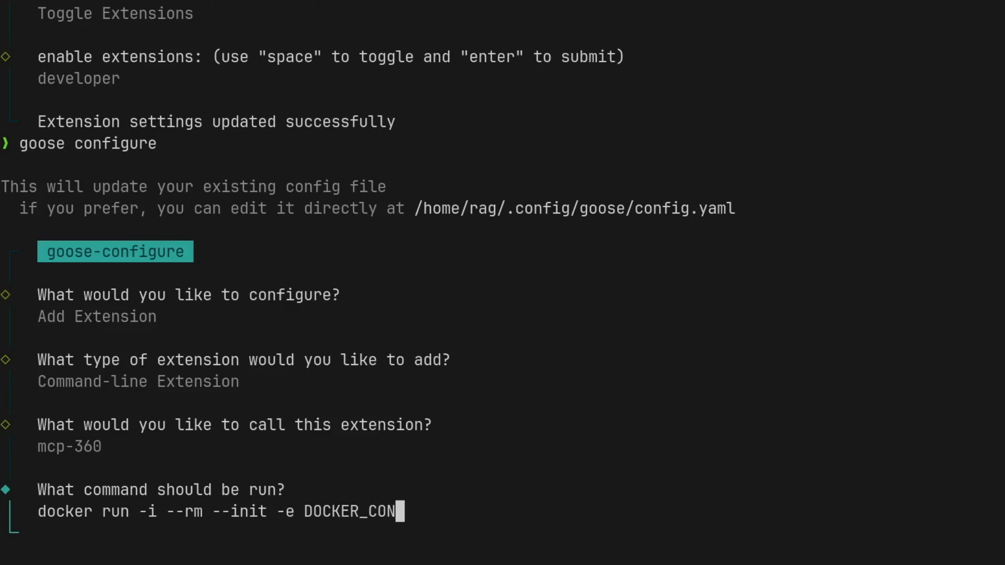
pyautogui.write('TAINER=t')
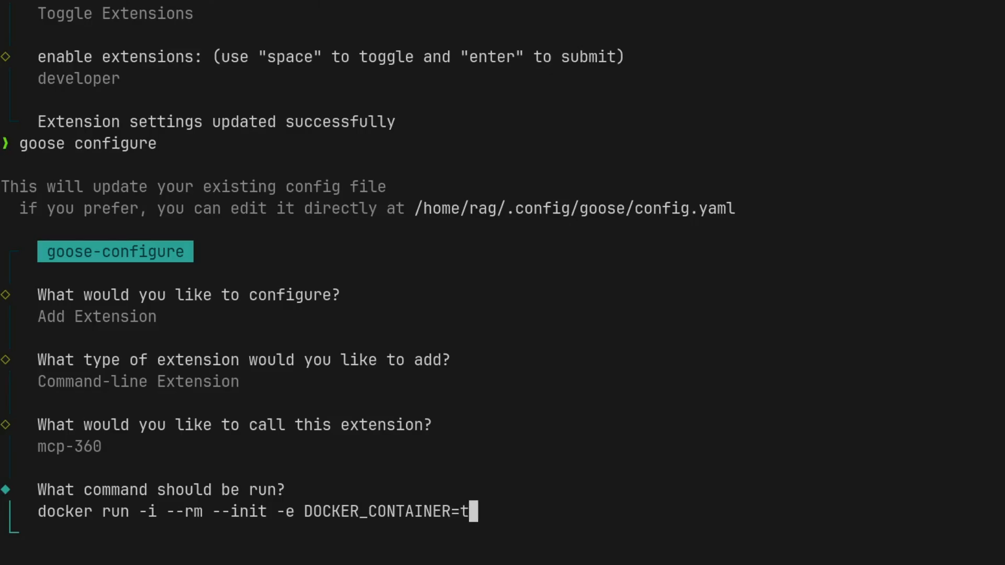
pyautogui.write('rue m')
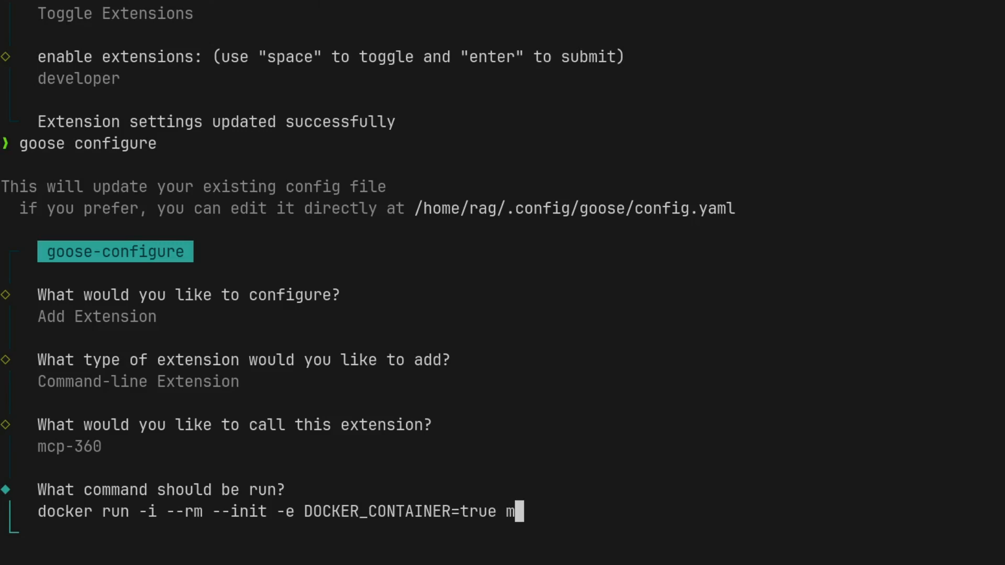
pyautogui.write('cp36')
pyautogui.write('1')
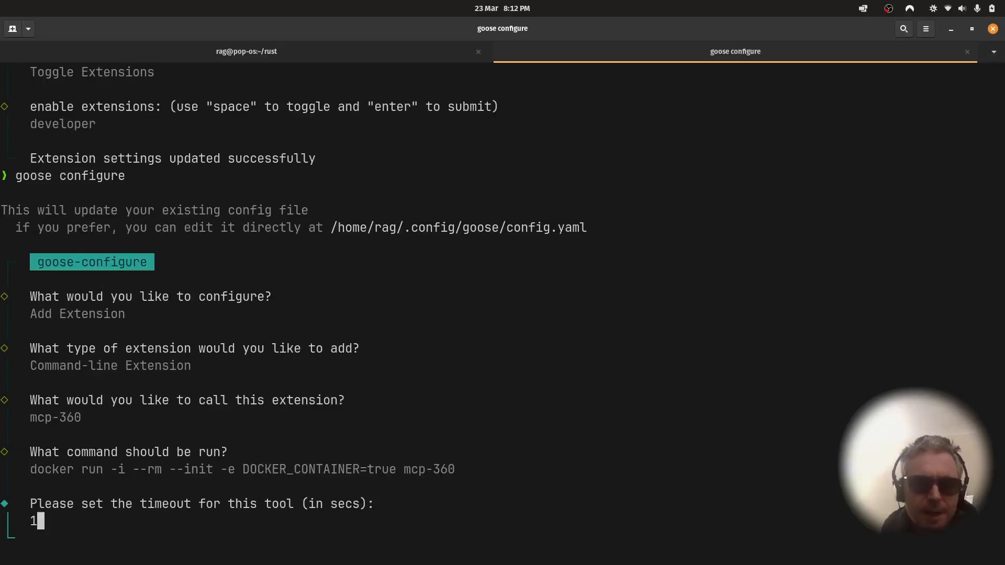
# - Confirm an 11-second timeout, decline environment variables, and begin retyping goose configure
pyautogui.press('Return')
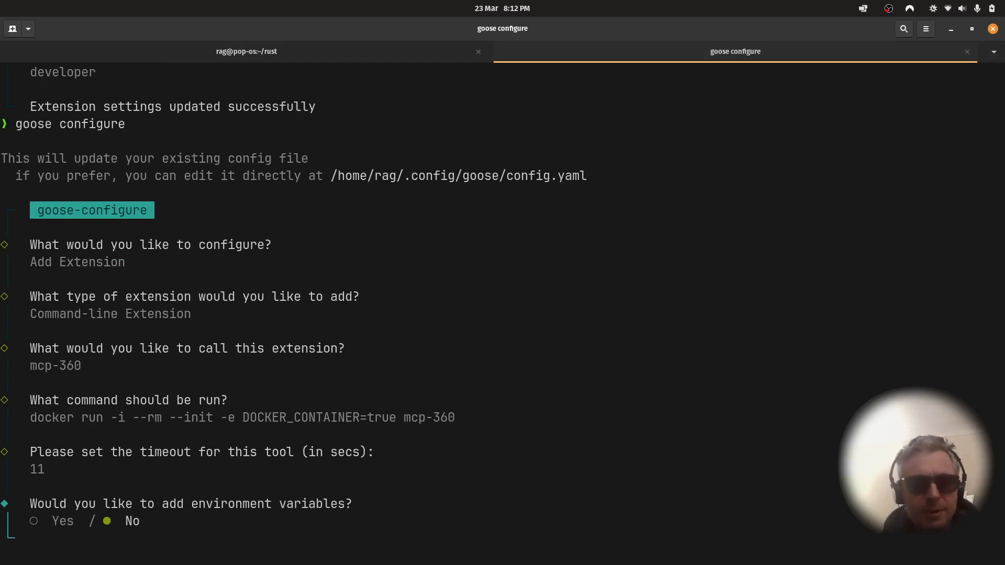
pyautogui.press('Return')
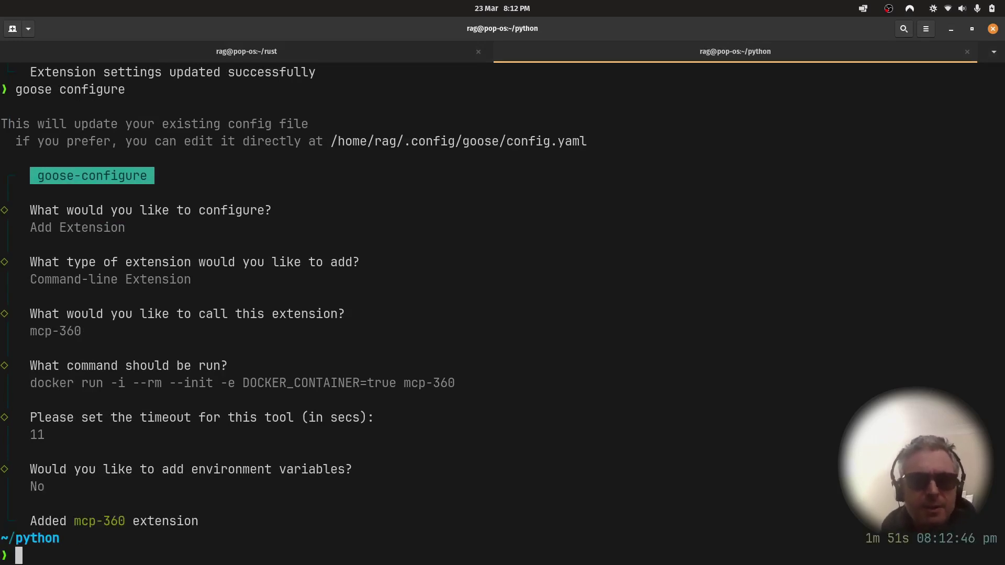
pyautogui.write('goose configur')
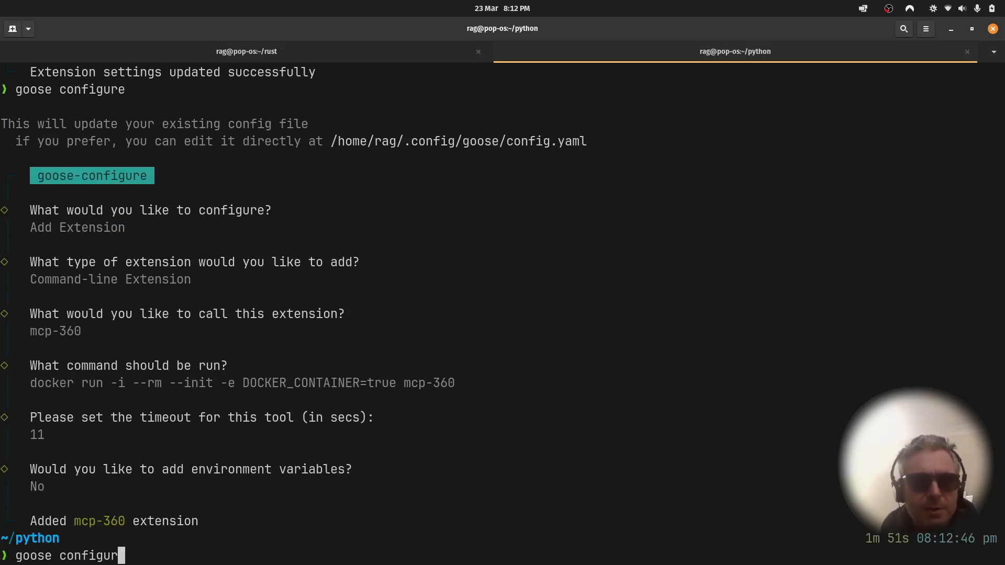
# - Clear the terminal and start a fresh goose session
pyautogui.press('ctrl+c')
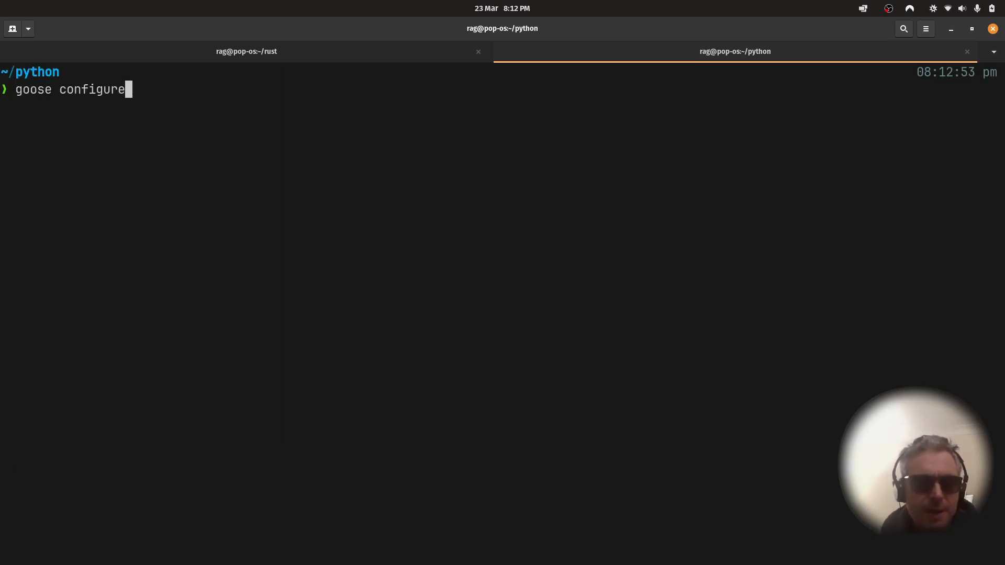
pyautogui.press('BackSpace')
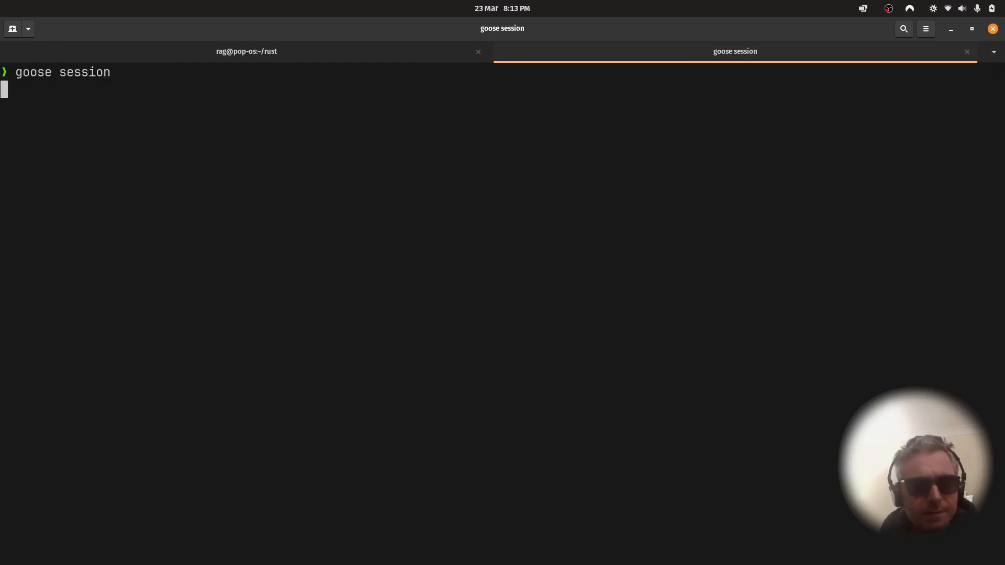
pyautogui.write('=')
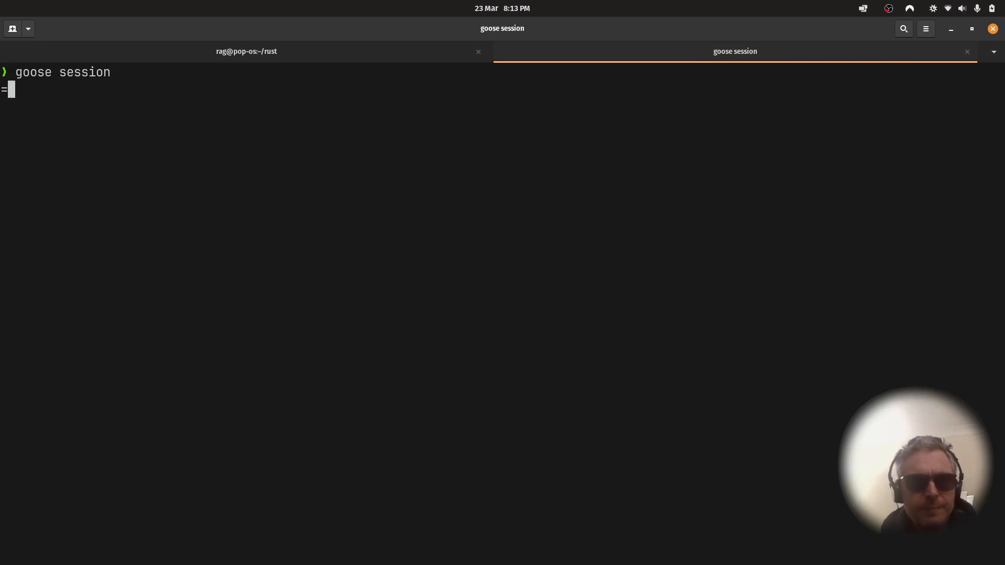
pyautogui.press('Return')
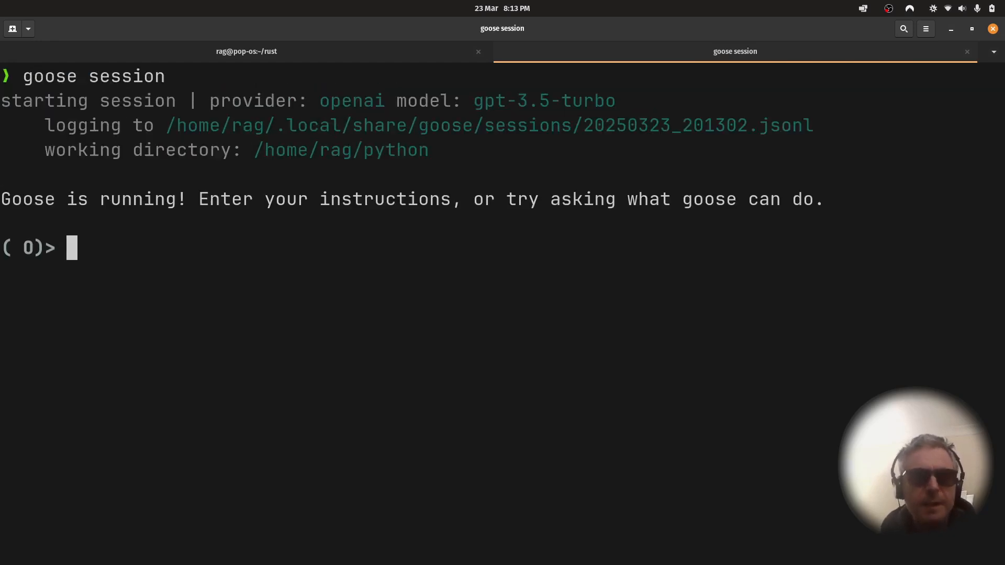
# - Ask goose 'what tools do you have (MCP Servers) ?'
pyautogui.write('wh')
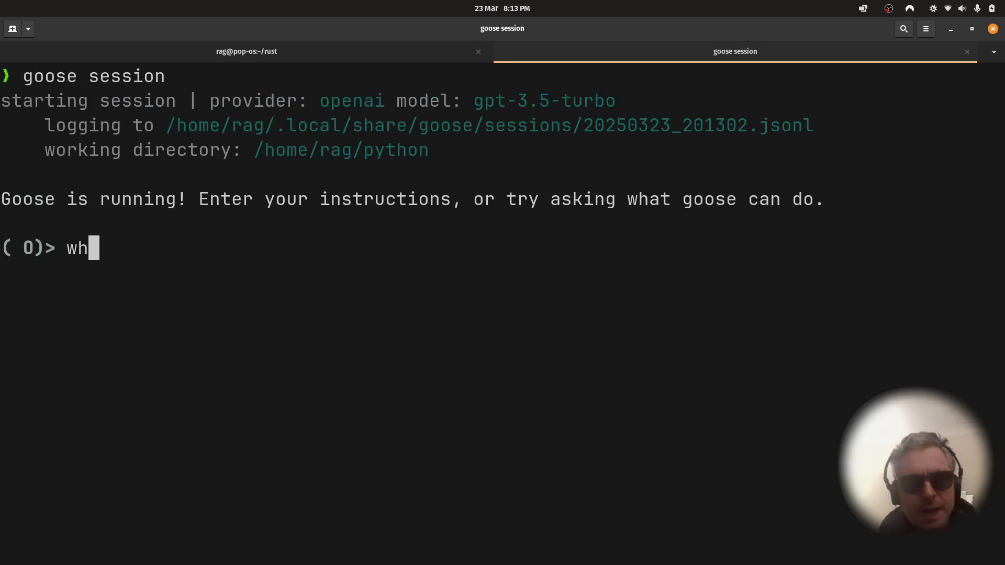
pyautogui.write('a')
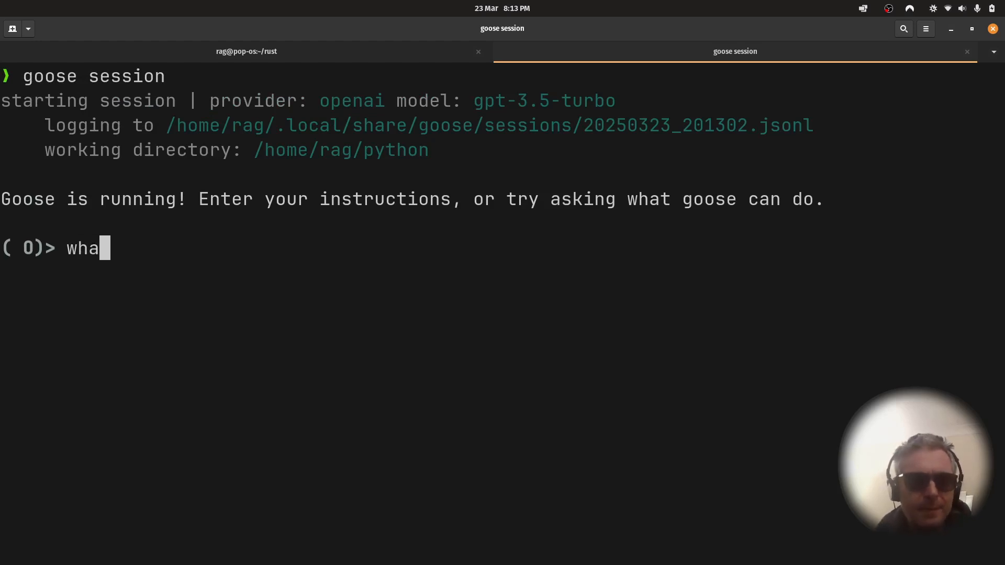
pyautogui.write('t tools do')
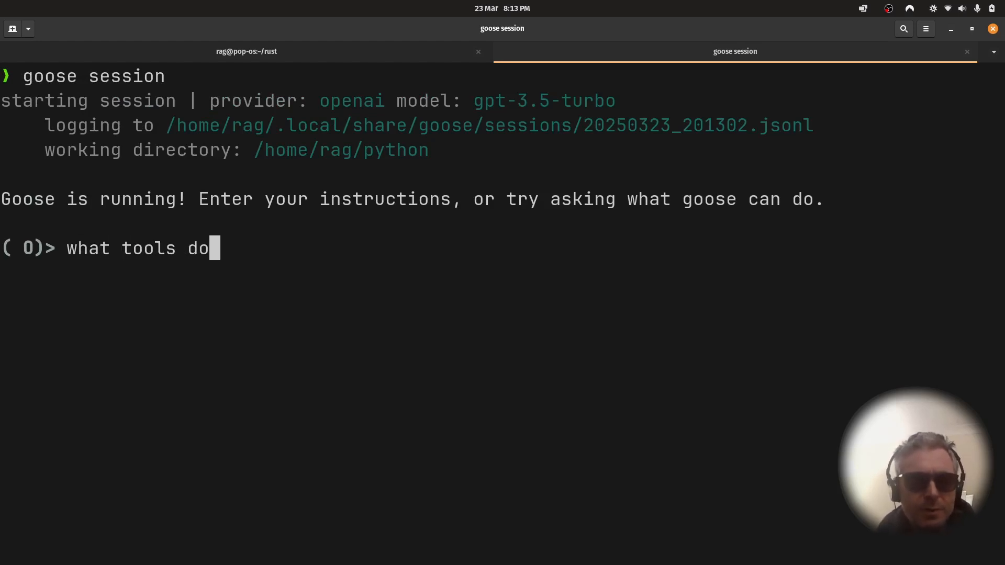
pyautogui.write('you have (')
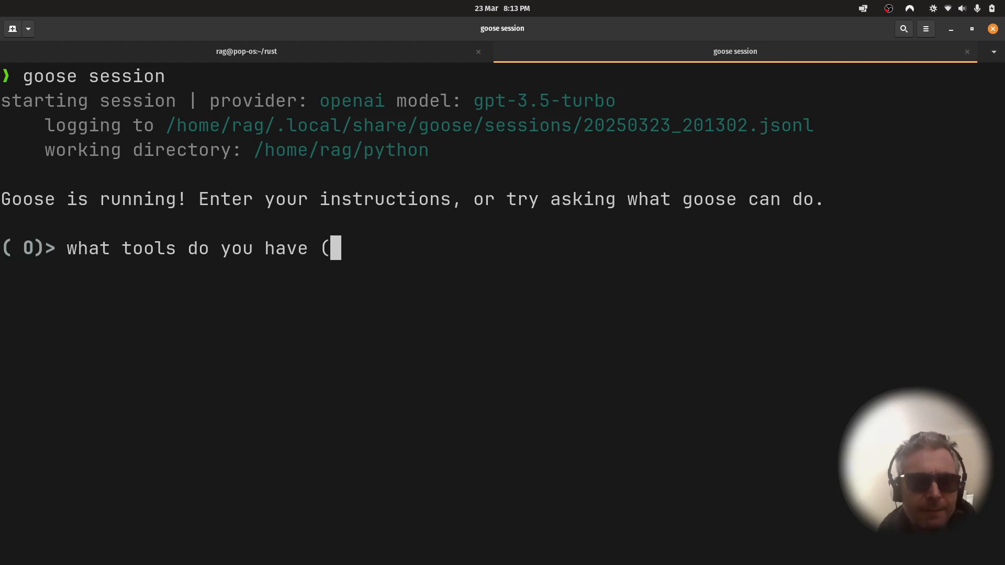
pyautogui.write('MCP')
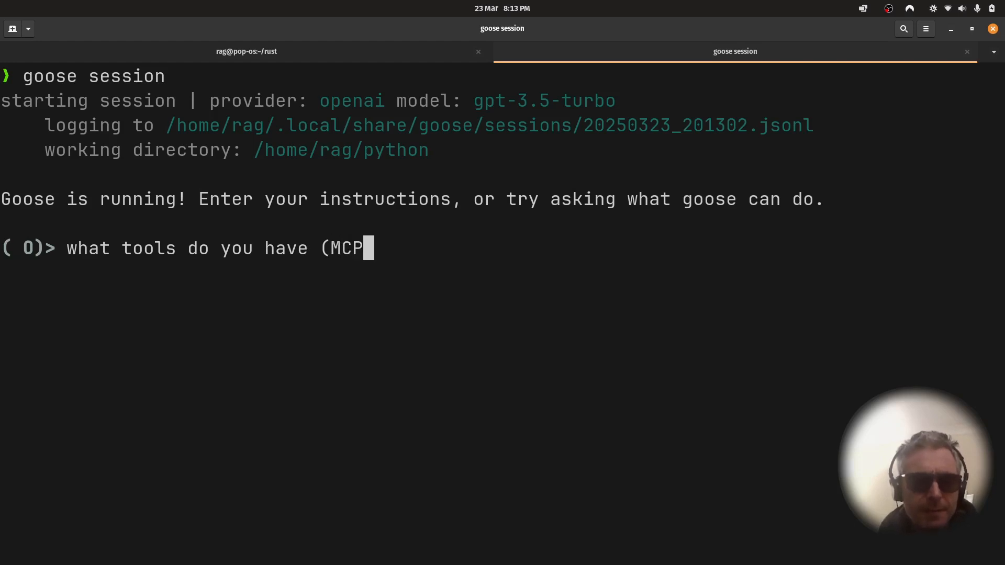
pyautogui.write('Sev')
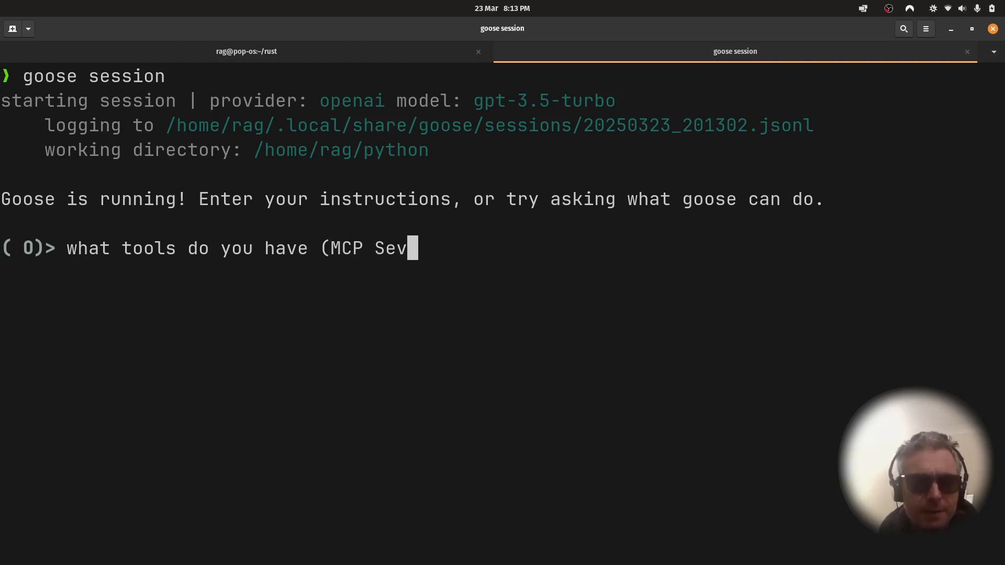
pyautogui.write('ers_')
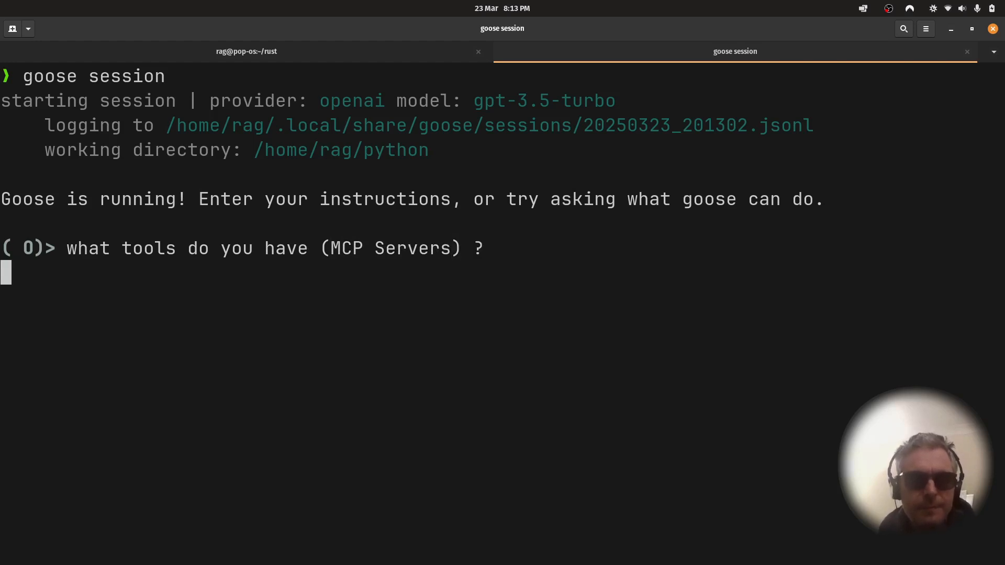
pyautogui.press('Return')
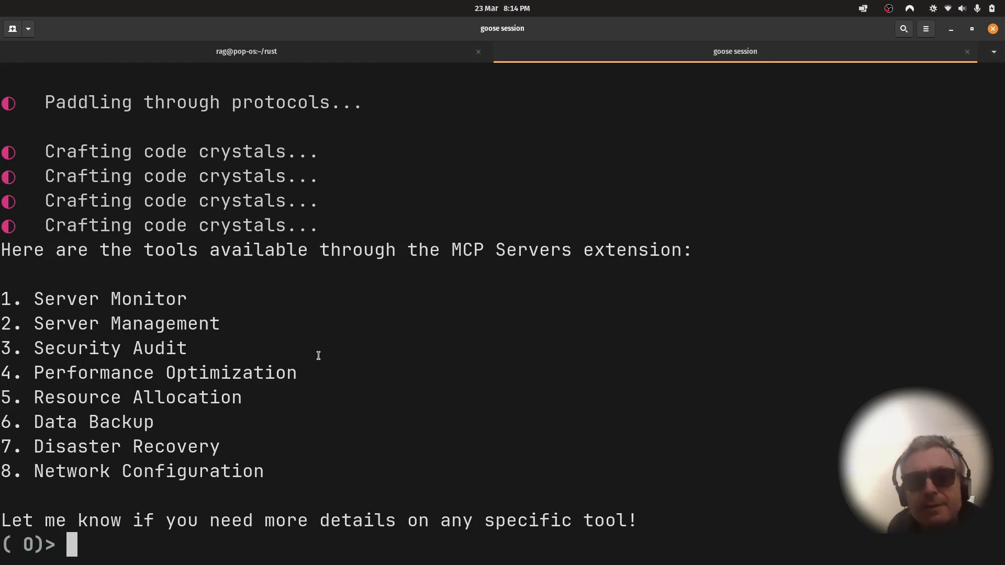
pyautogui.moveTo(603, 51)
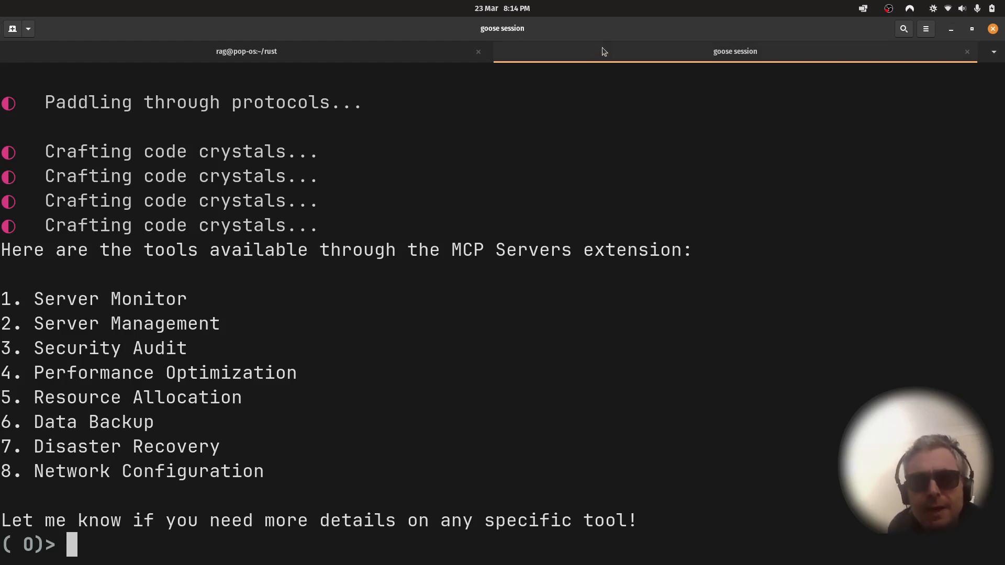
# - After goose lists the eight MCP Servers tools, switch to the rust folder terminal tab
pyautogui.click(246, 51)
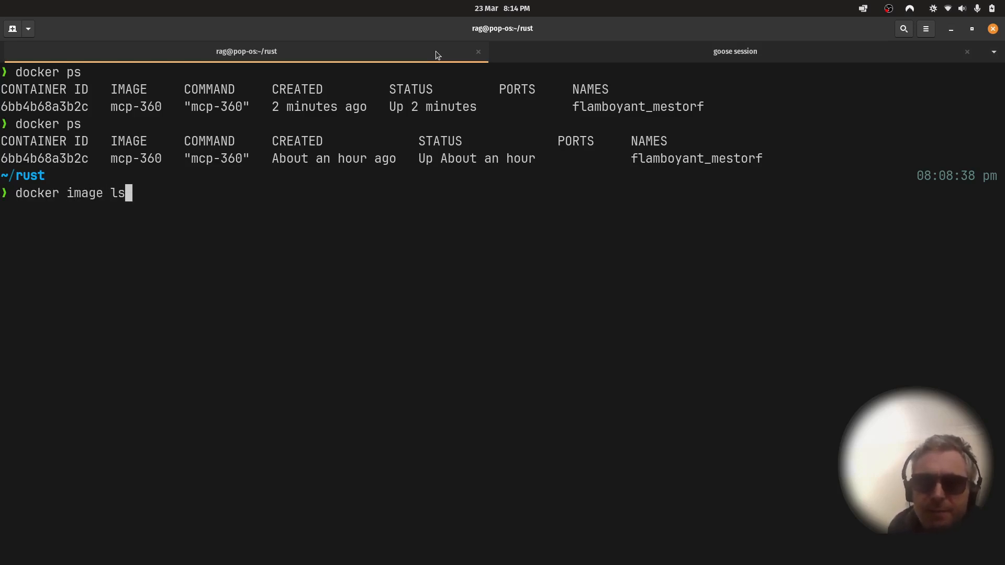
# - Run docker image ls to list local images including mcp-360
pyautogui.press('Return')
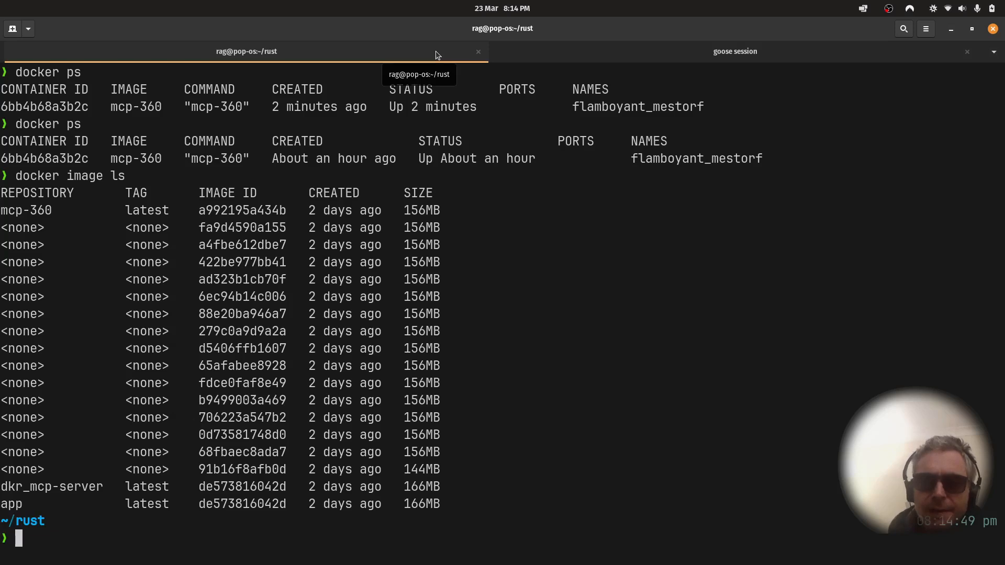
pyautogui.moveTo(296, 204)
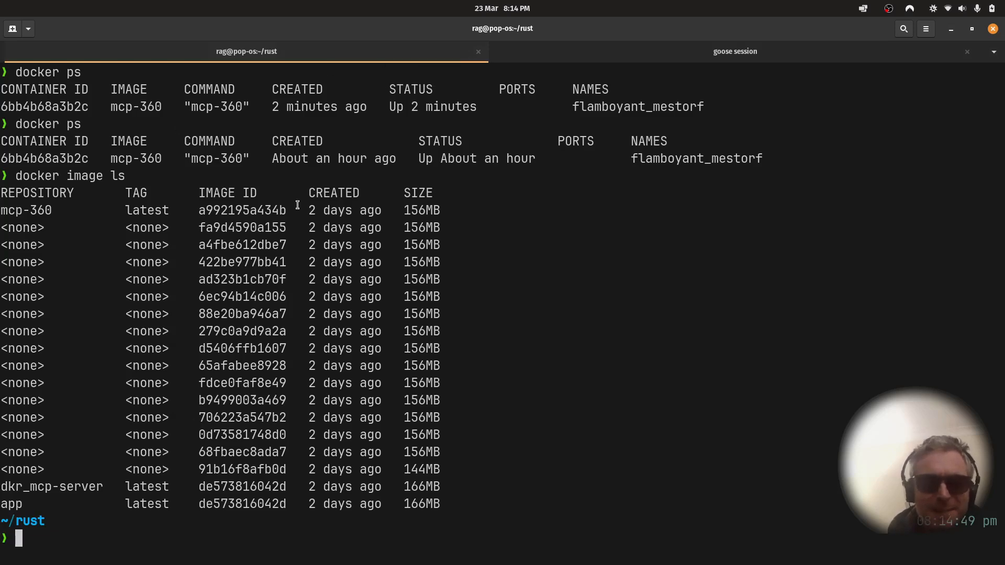